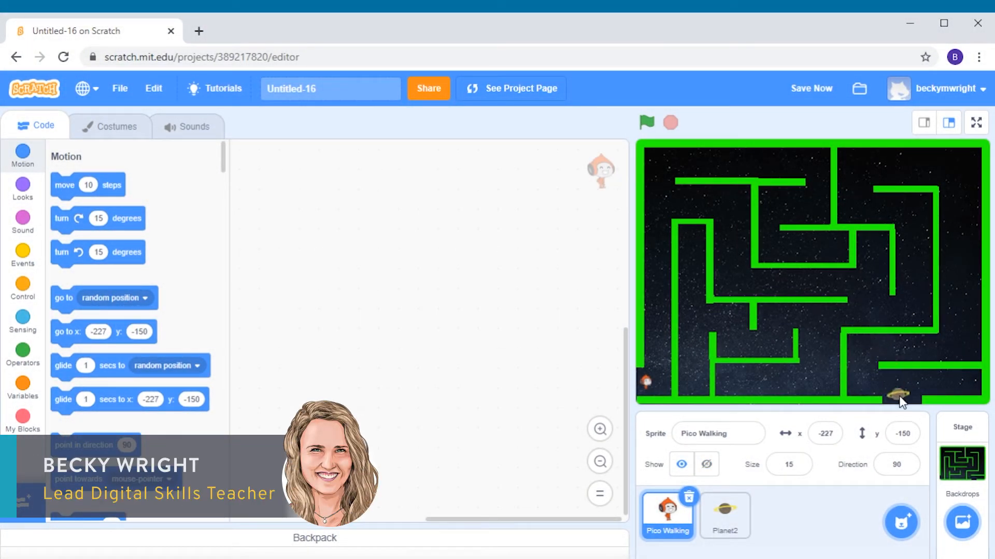
Add 'when up arrow key pressed' and 'when down arrow key pressed' hats to Pico Walking.
{"action": "left_click", "coordinate": [724, 513]}
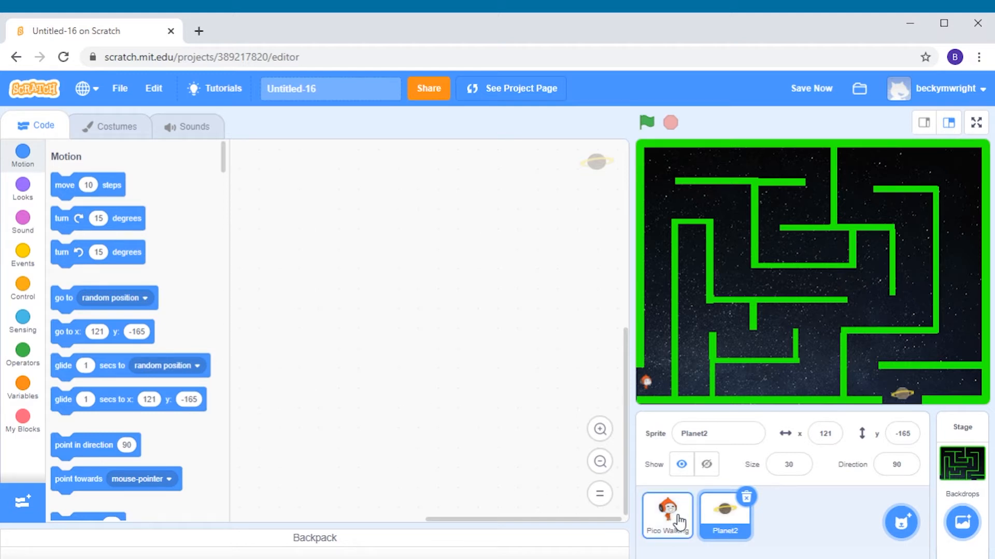
{"action": "left_click", "coordinate": [667, 514]}
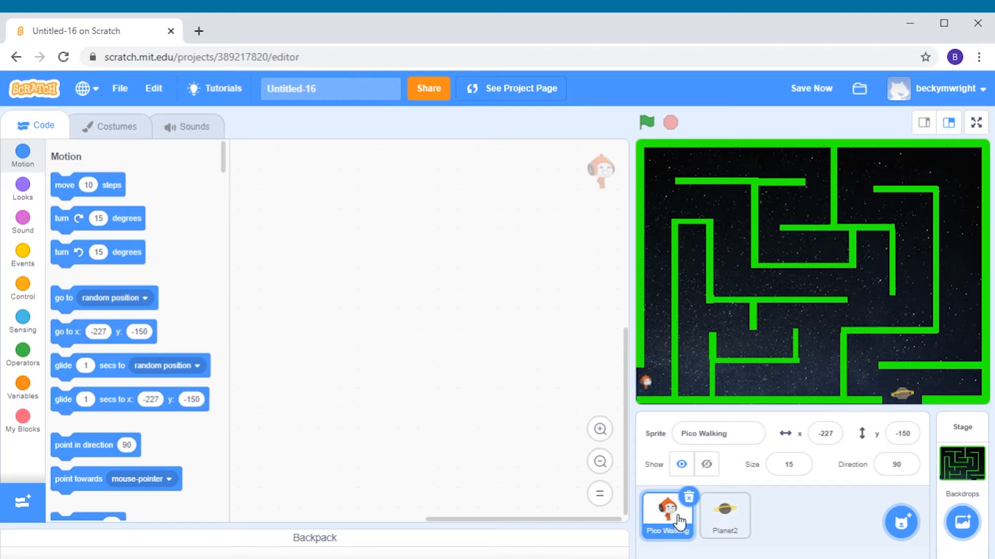
{"action": "mouse_move", "coordinate": [468, 318]}
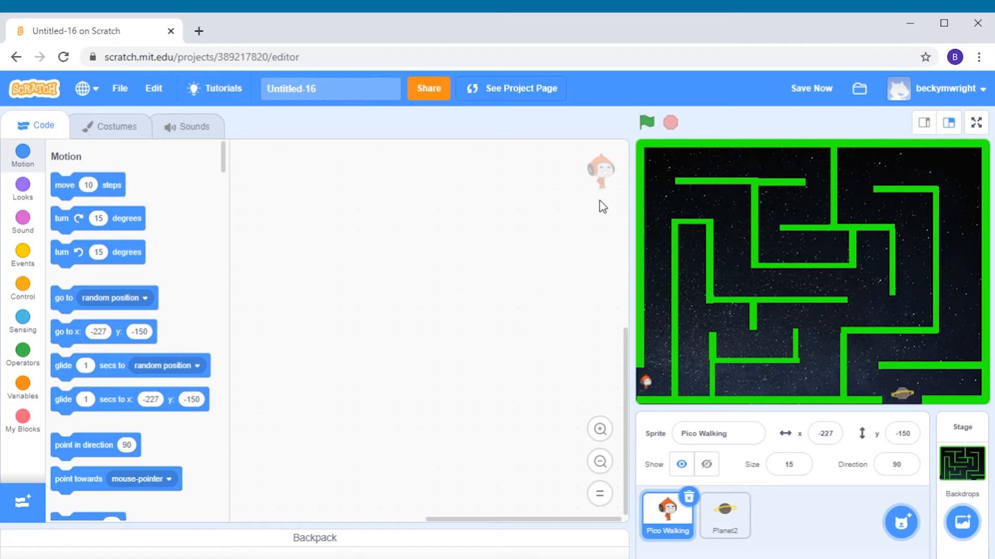
{"action": "mouse_move", "coordinate": [590, 217]}
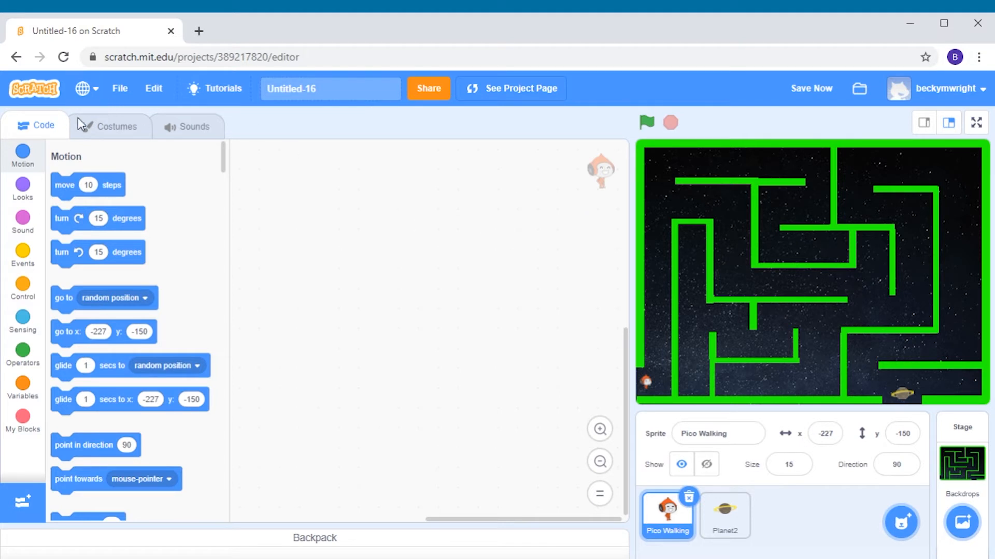
{"action": "left_click", "coordinate": [23, 256]}
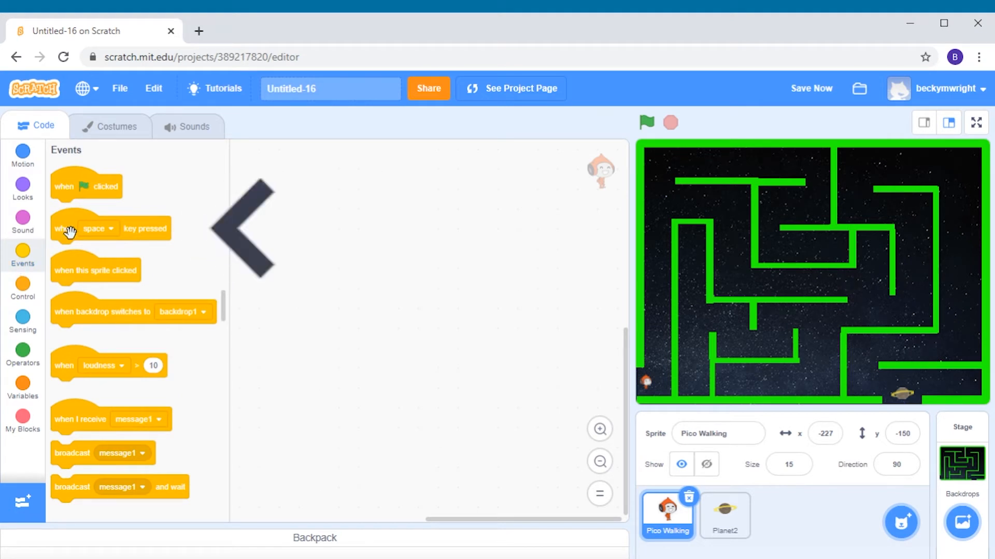
{"action": "left_click_drag", "start_coordinate": [95, 228], "coordinate": [330, 217]}
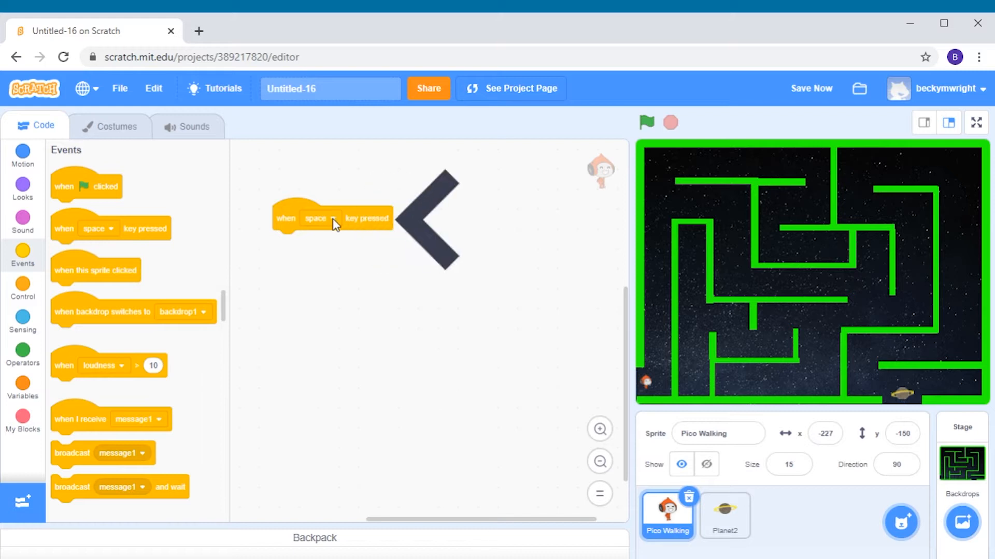
{"action": "left_click", "coordinate": [320, 219]}
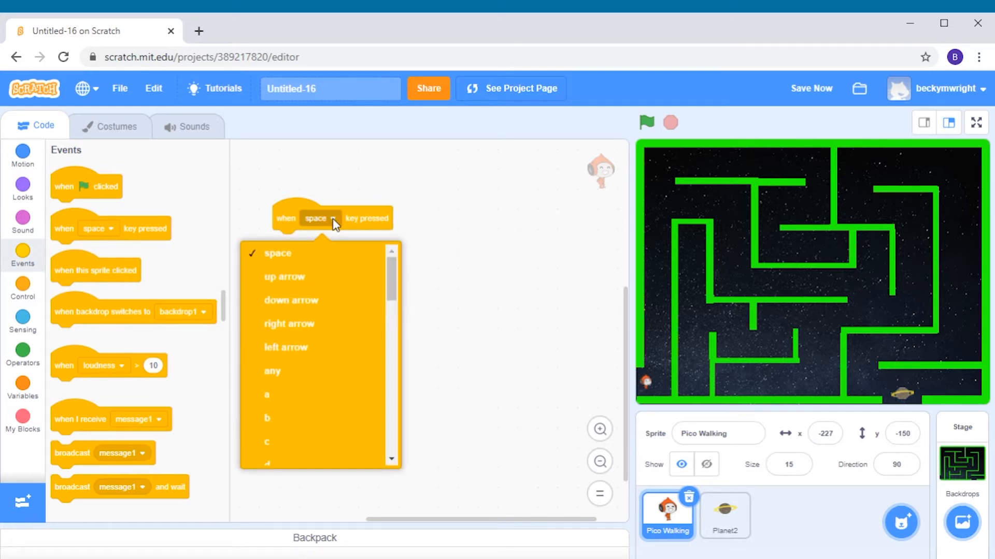
{"action": "left_click", "coordinate": [283, 277]}
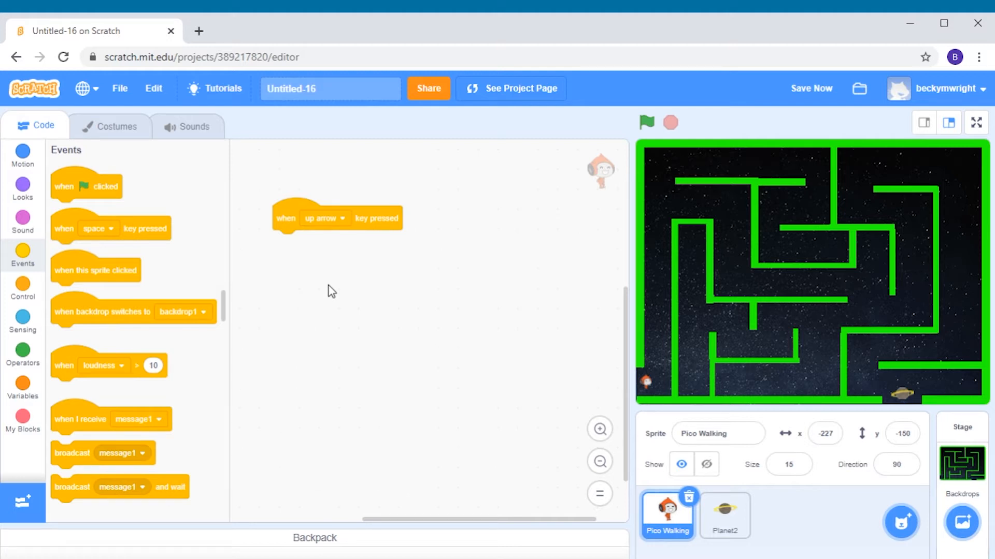
{"action": "mouse_move", "coordinate": [340, 245]}
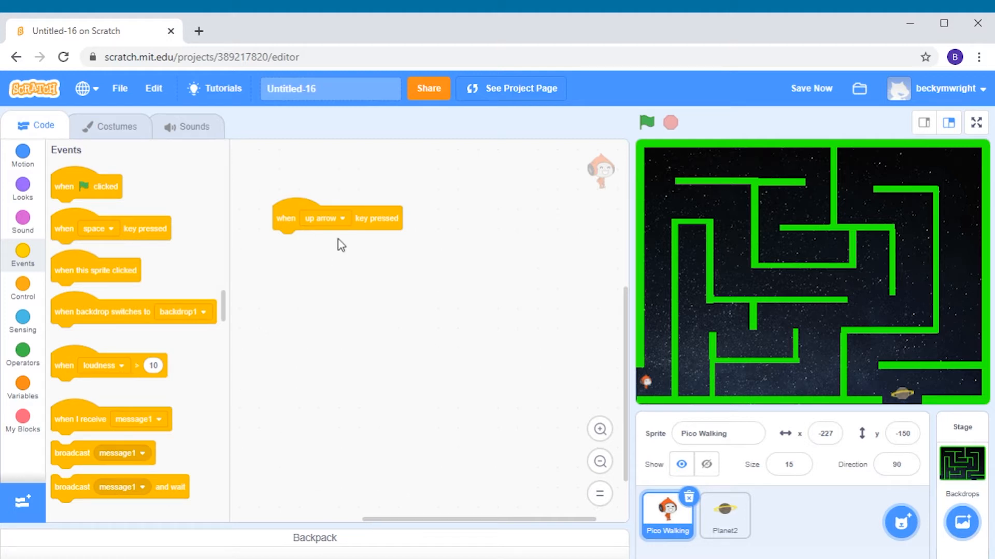
{"action": "mouse_move", "coordinate": [349, 336]}
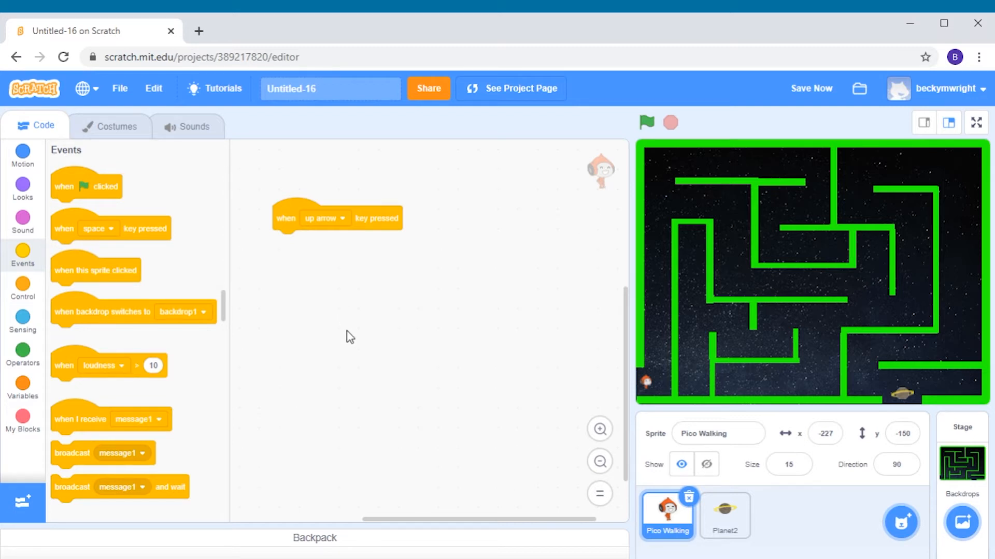
{"action": "mouse_move", "coordinate": [147, 257]}
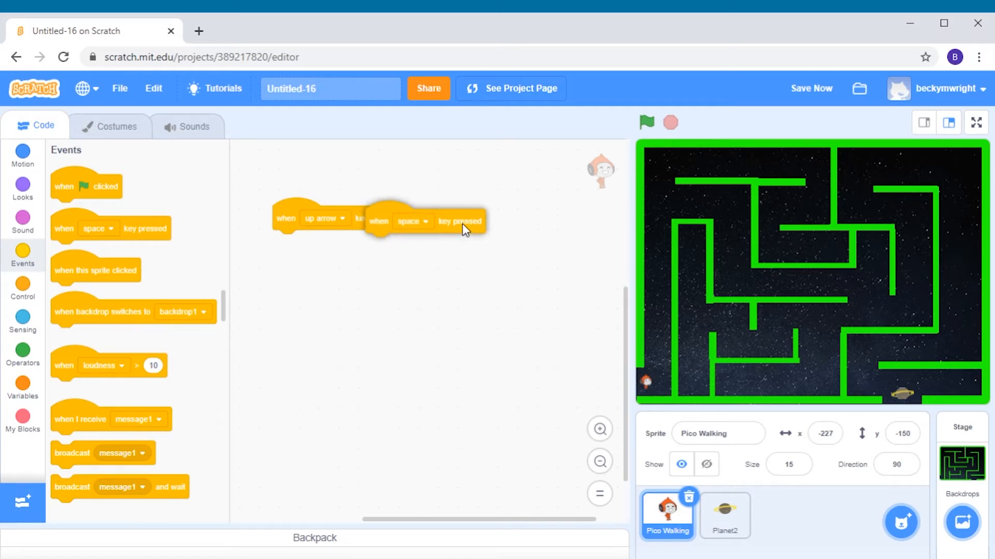
{"action": "left_click_drag", "start_coordinate": [412, 222], "coordinate": [511, 214]}
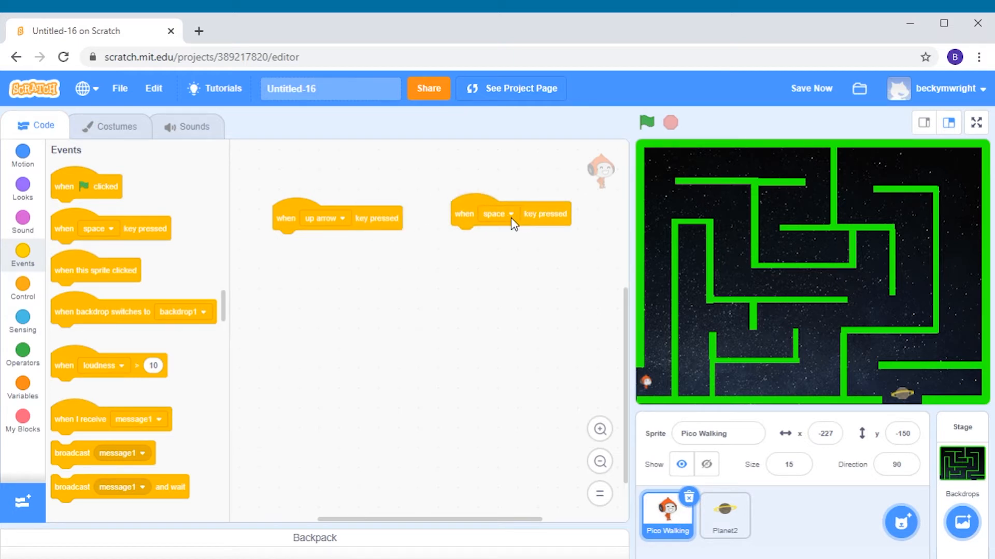
{"action": "left_click", "coordinate": [498, 213]}
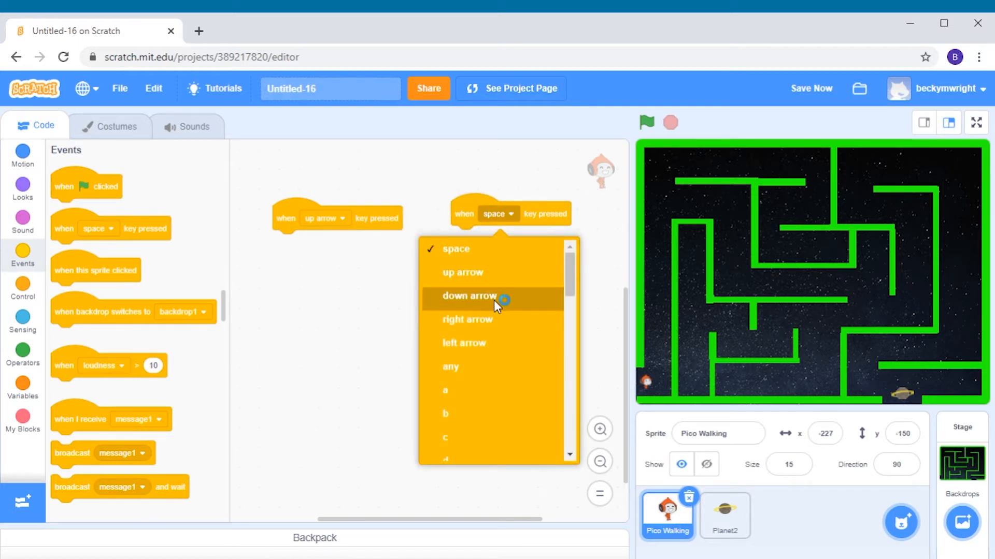
{"action": "left_click", "coordinate": [469, 295]}
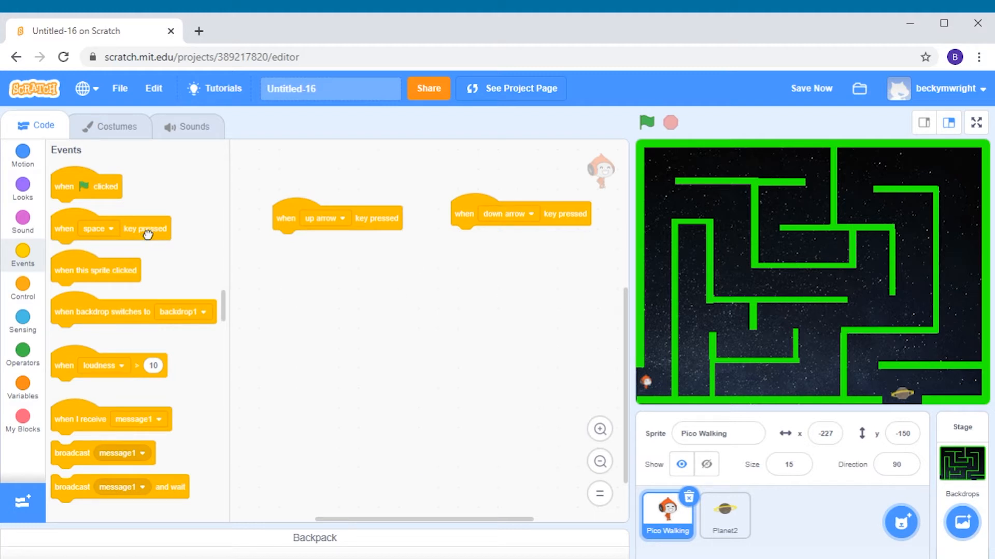
Add 'when left arrow key pressed' and 'when right arrow key pressed' hats below them.
{"action": "left_click_drag", "start_coordinate": [111, 228], "coordinate": [332, 309]}
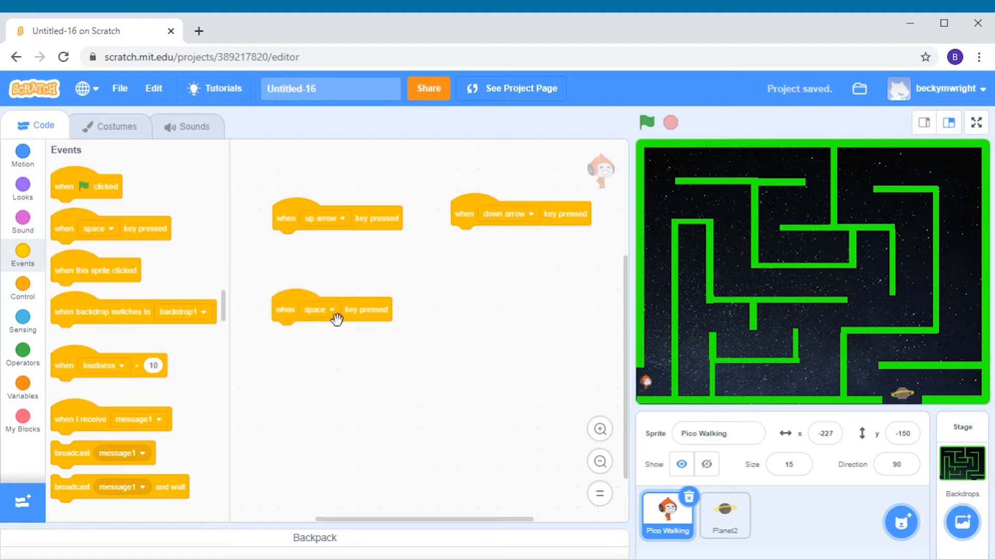
{"action": "left_click", "coordinate": [317, 310]}
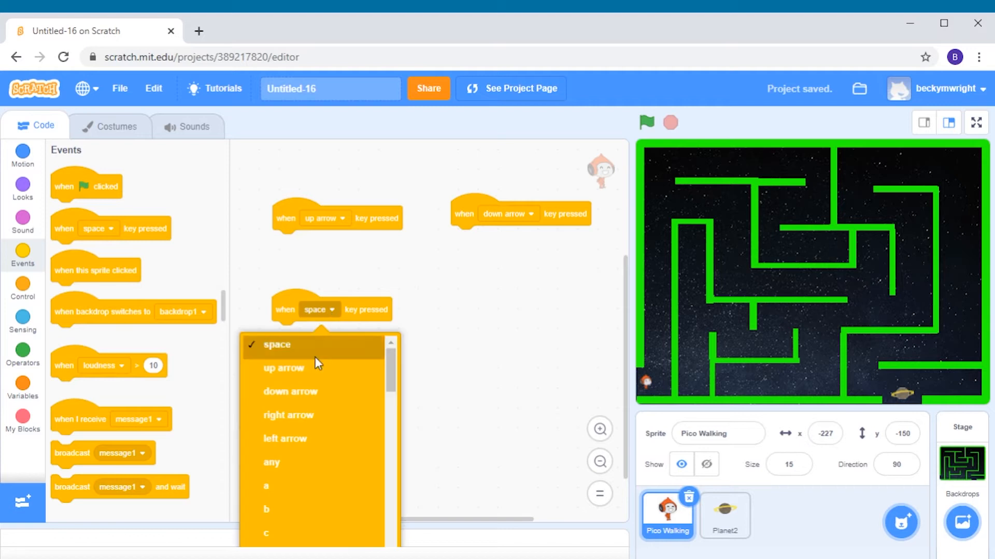
{"action": "left_click", "coordinate": [285, 439]}
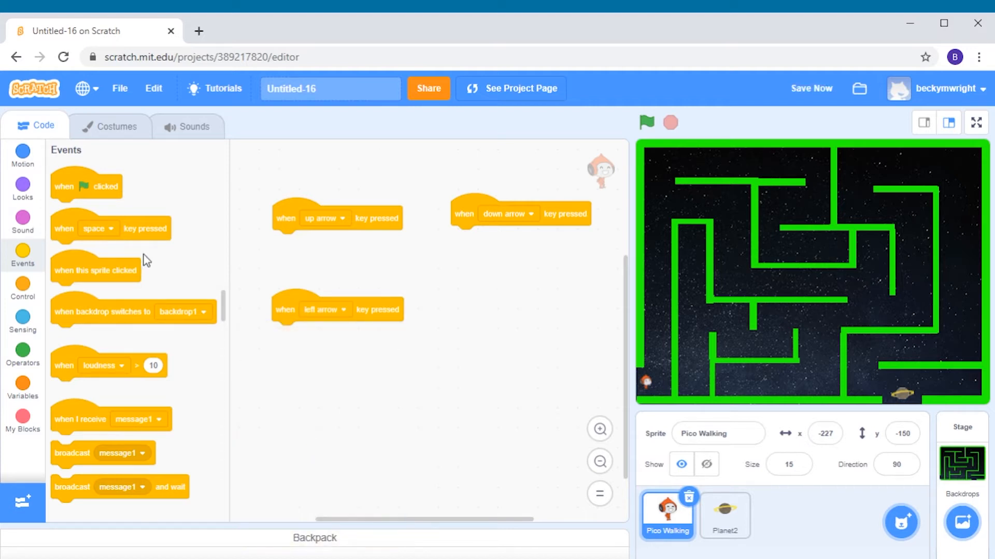
{"action": "left_click_drag", "start_coordinate": [111, 228], "coordinate": [512, 322]}
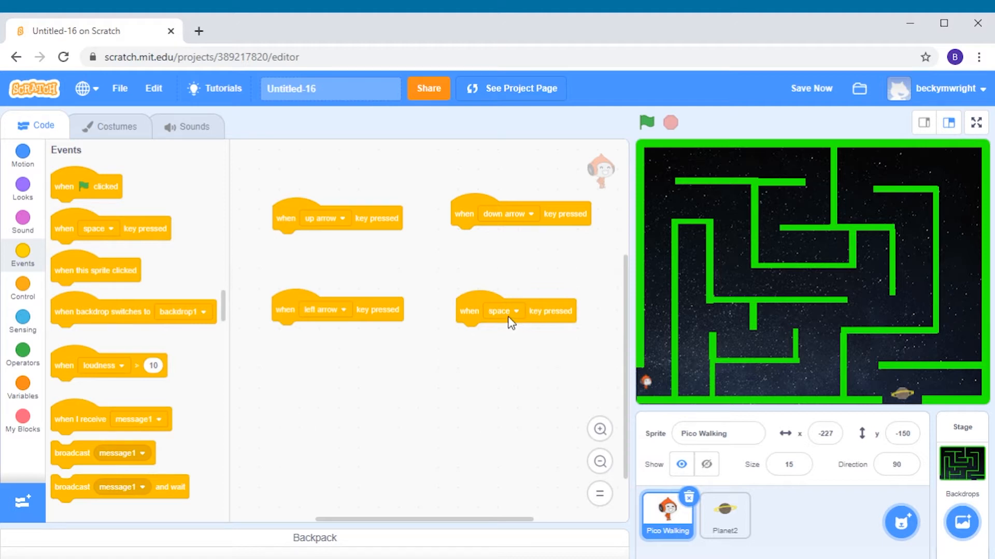
{"action": "left_click", "coordinate": [503, 311]}
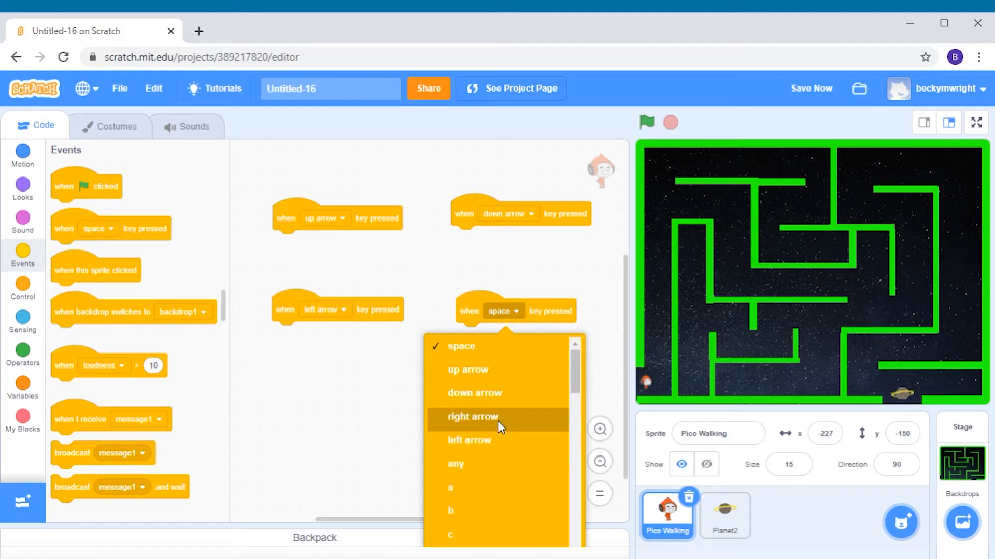
{"action": "left_click", "coordinate": [472, 417]}
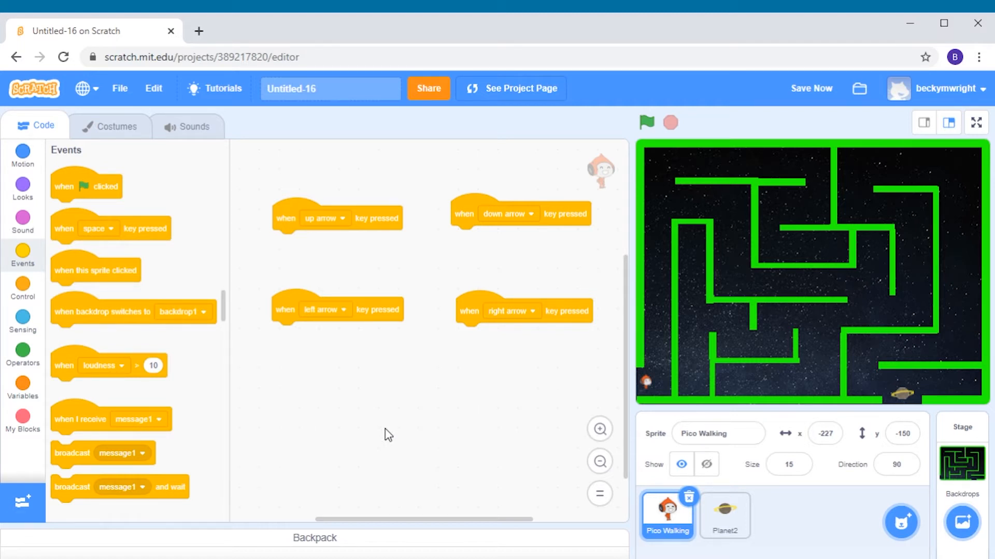
{"action": "mouse_move", "coordinate": [326, 225]}
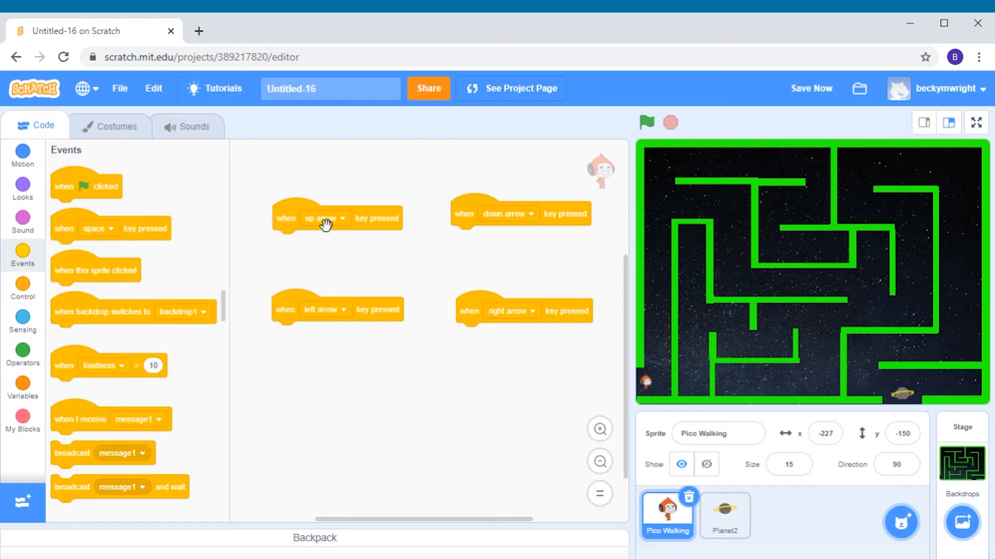
{"action": "mouse_move", "coordinate": [385, 307]}
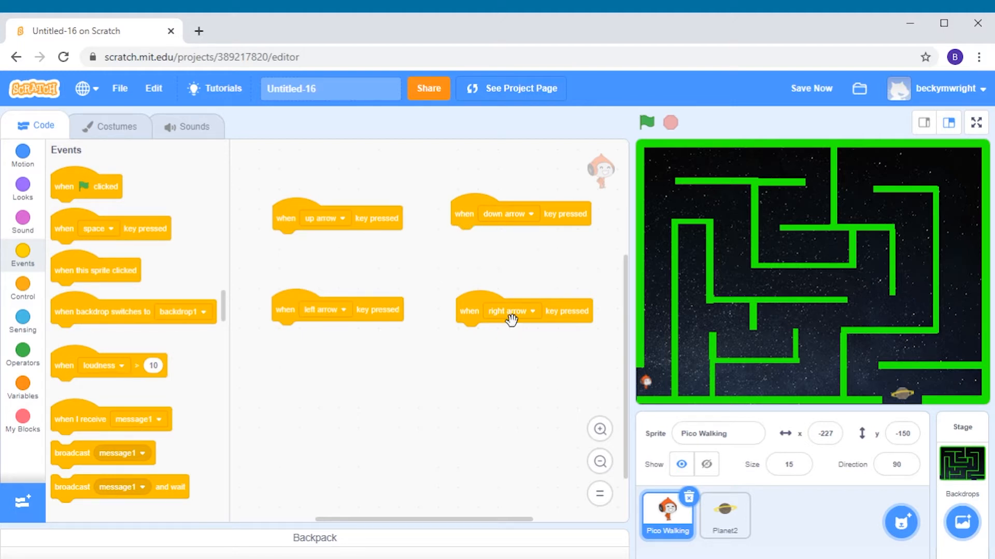
{"action": "mouse_move", "coordinate": [395, 401]}
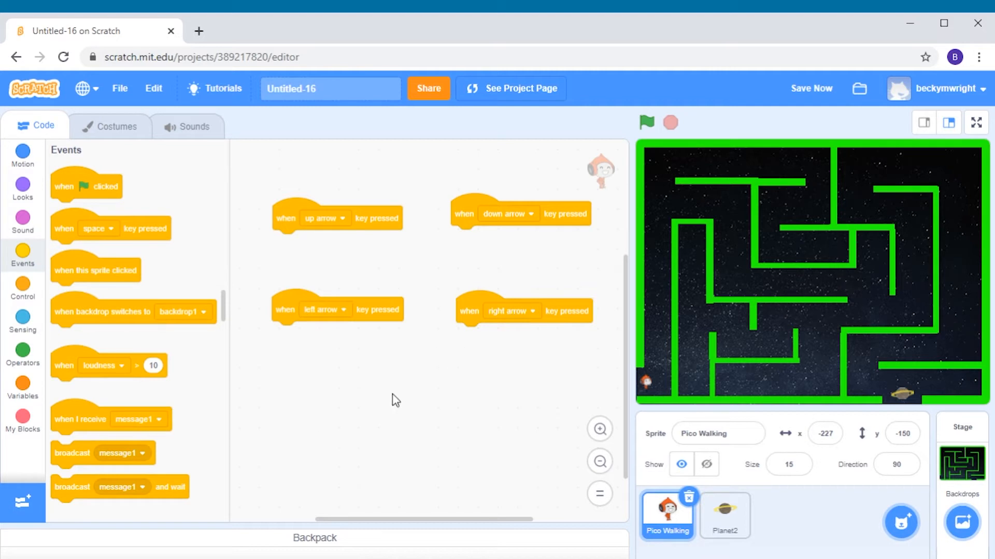
{"action": "mouse_move", "coordinate": [181, 306]}
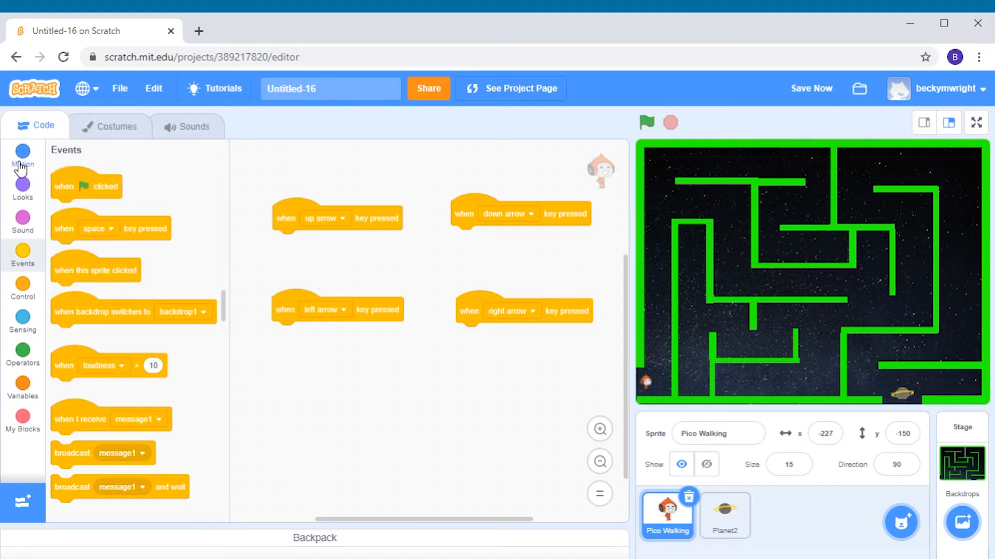
Snap a 'point in direction 90' block under each of the four arrow-key hats.
{"action": "left_click", "coordinate": [22, 152]}
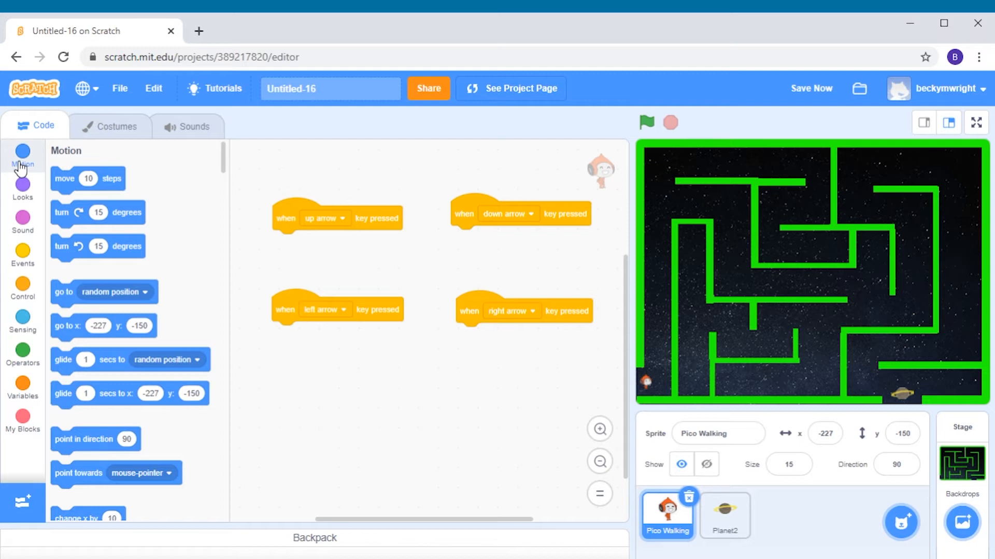
{"action": "mouse_move", "coordinate": [107, 298]}
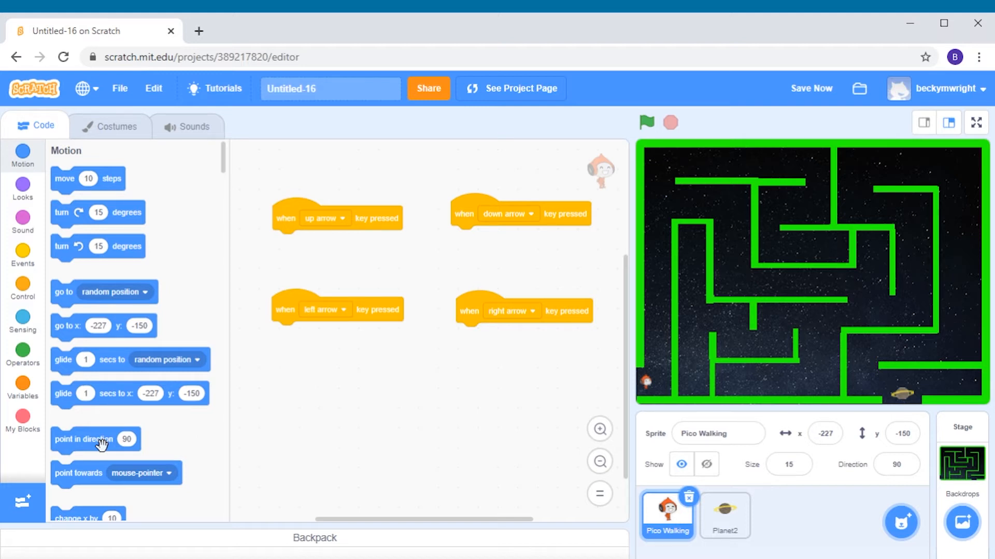
{"action": "left_click_drag", "start_coordinate": [95, 439], "coordinate": [310, 244]}
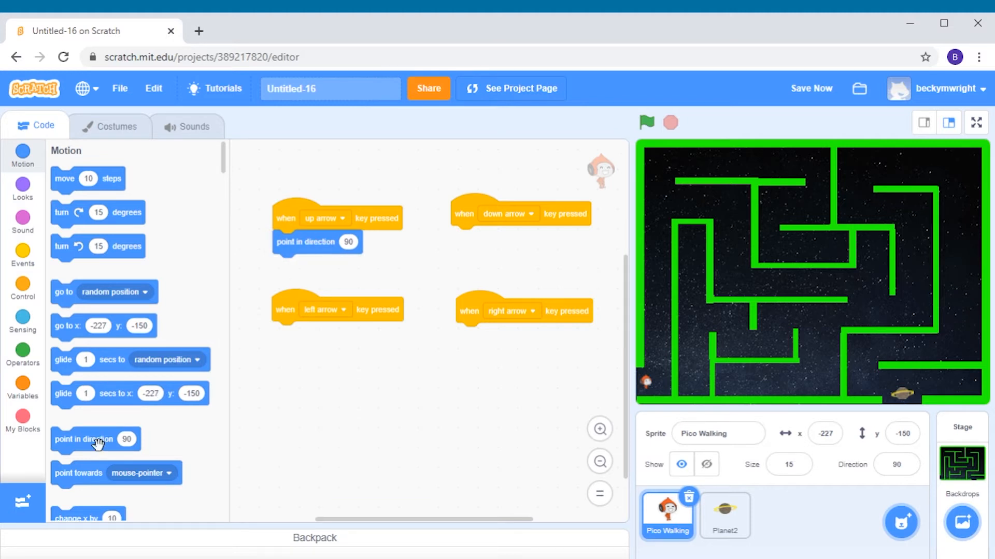
{"action": "left_click_drag", "start_coordinate": [95, 438], "coordinate": [504, 237]}
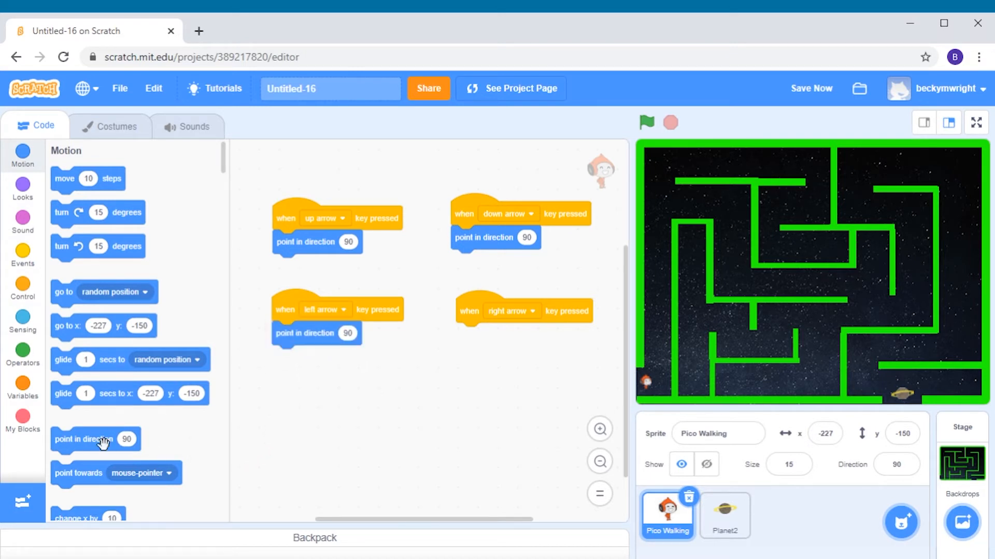
{"action": "left_click_drag", "start_coordinate": [95, 439], "coordinate": [492, 362]}
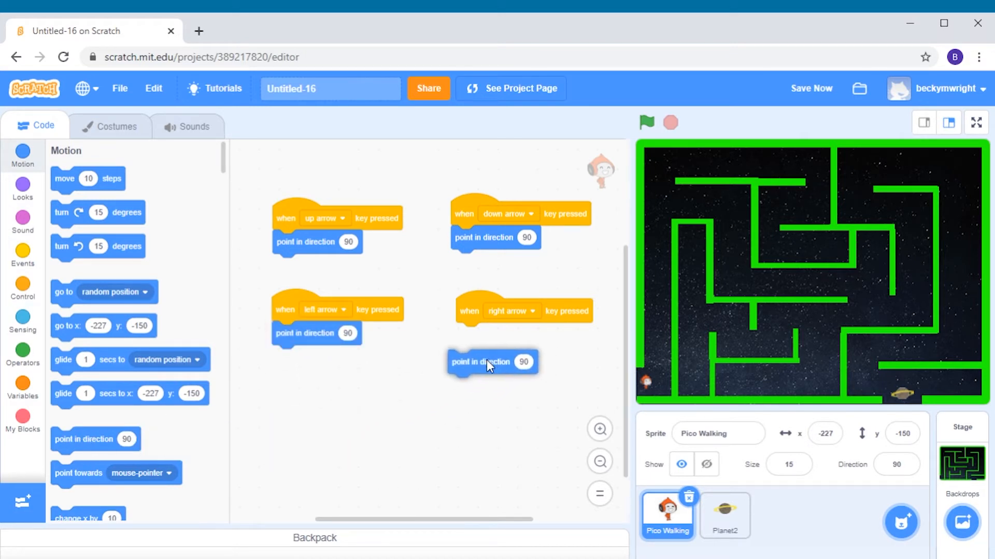
{"action": "left_click_drag", "start_coordinate": [492, 361], "coordinate": [500, 335]}
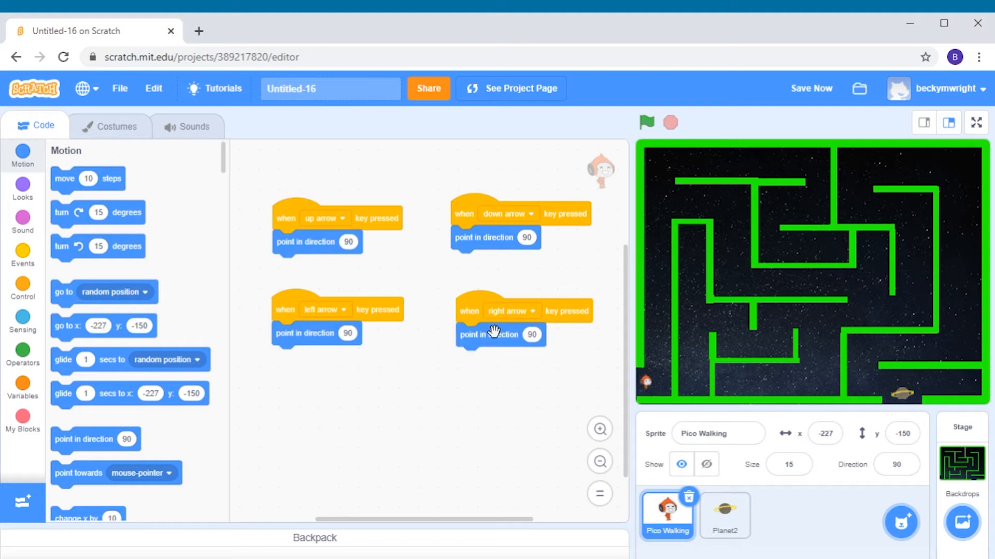
{"action": "mouse_move", "coordinate": [397, 306]}
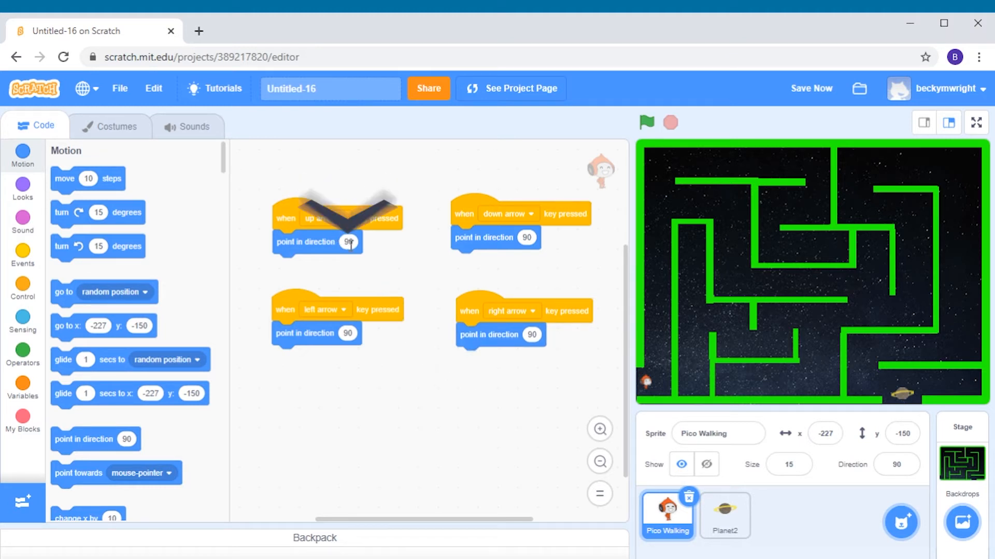
Set the up arrow script's direction to 0 using the dial.
{"action": "left_click", "coordinate": [347, 242]}
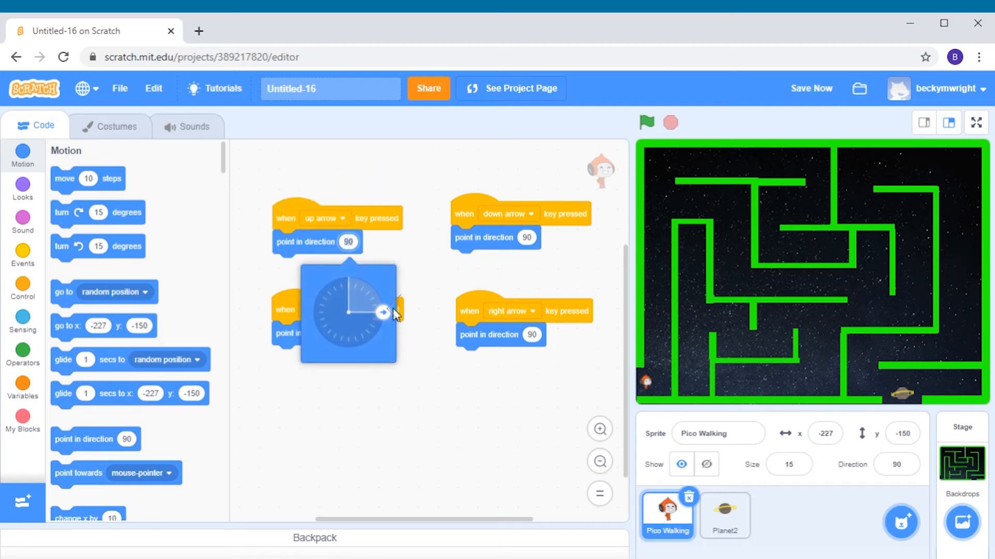
{"action": "left_click_drag", "start_coordinate": [383, 312], "coordinate": [373, 342]}
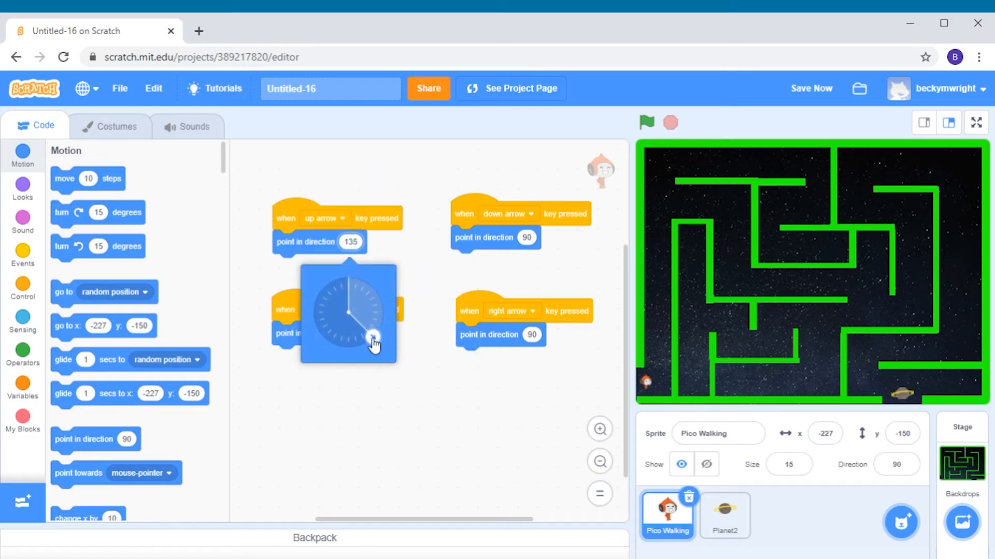
{"action": "left_click_drag", "start_coordinate": [374, 339], "coordinate": [311, 312]}
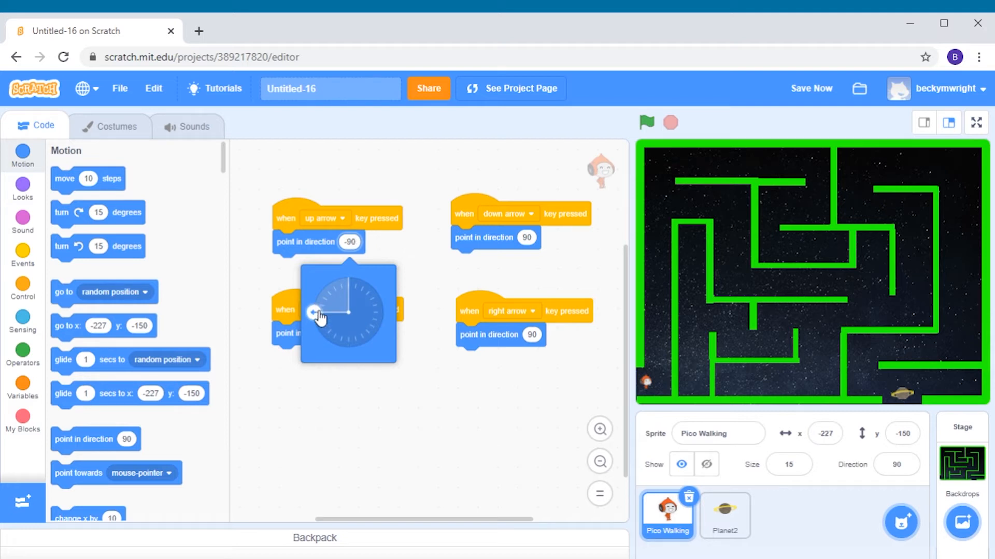
{"action": "left_click_drag", "start_coordinate": [312, 310], "coordinate": [327, 291]}
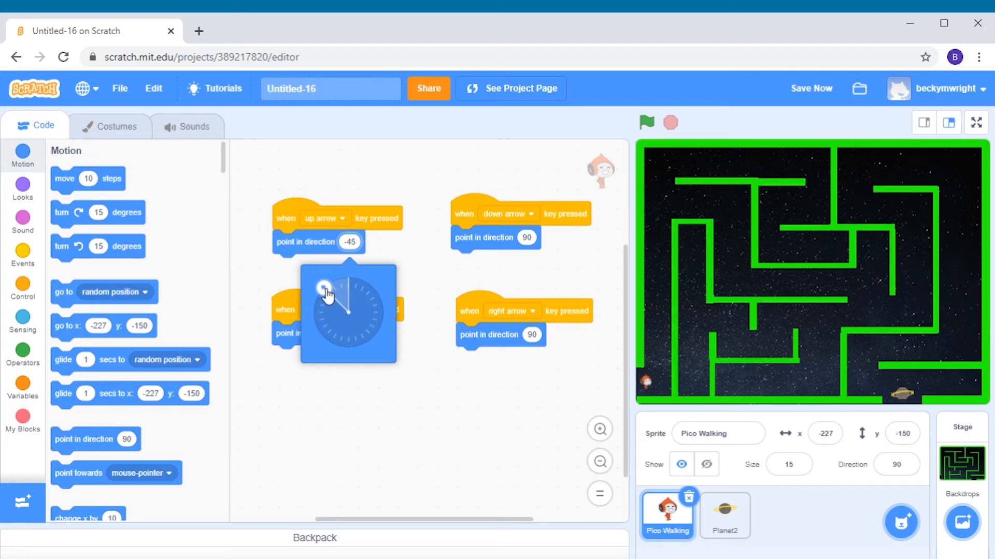
{"action": "left_click_drag", "start_coordinate": [324, 290], "coordinate": [339, 278]}
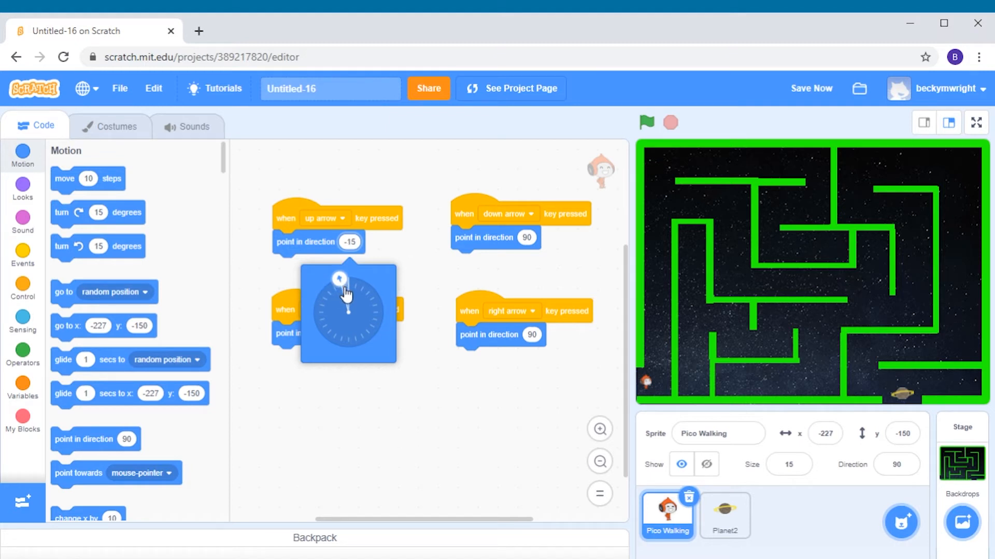
{"action": "left_click_drag", "start_coordinate": [339, 277], "coordinate": [348, 277]}
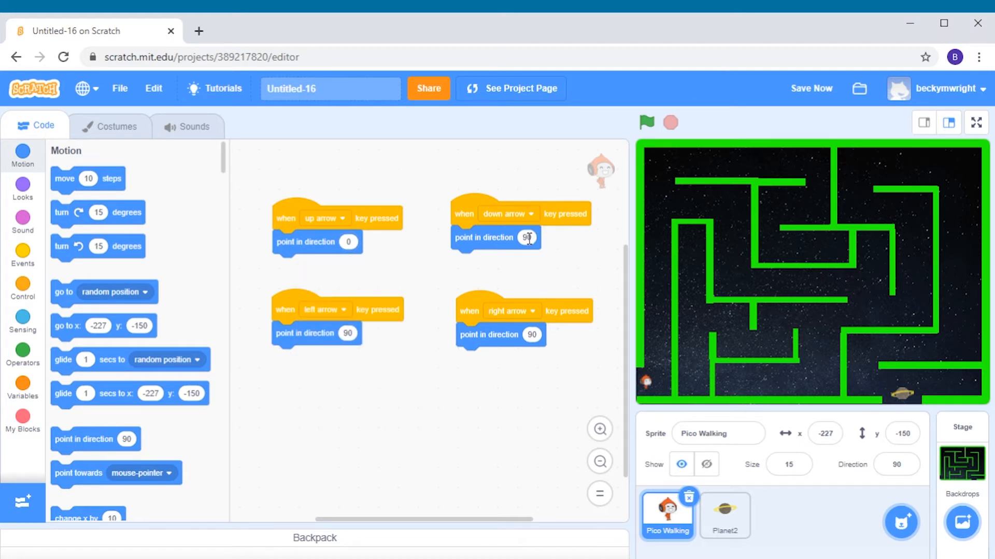
Set the down arrow direction to 180 and left to -90, leaving right at 90.
{"action": "left_click", "coordinate": [525, 237]}
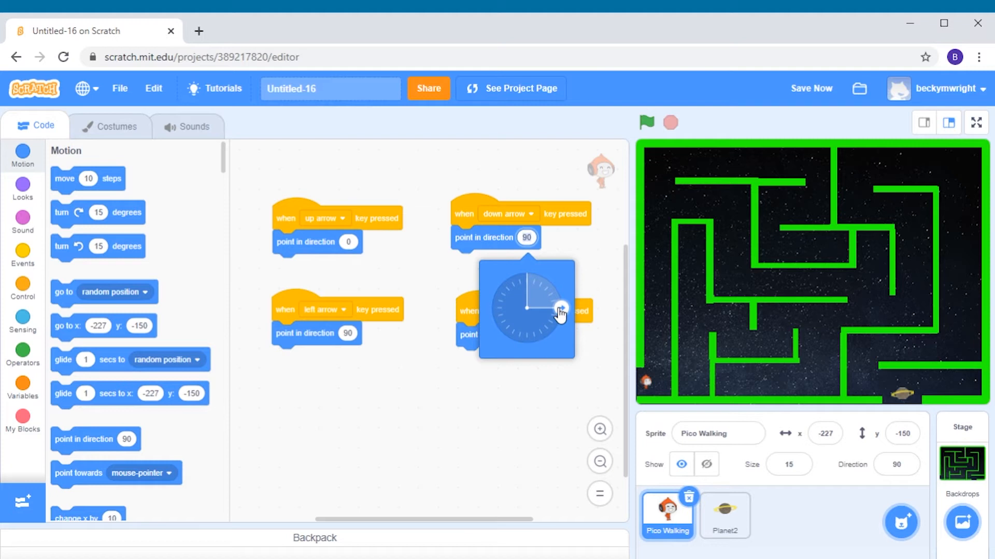
{"action": "left_click_drag", "start_coordinate": [560, 311], "coordinate": [536, 343]}
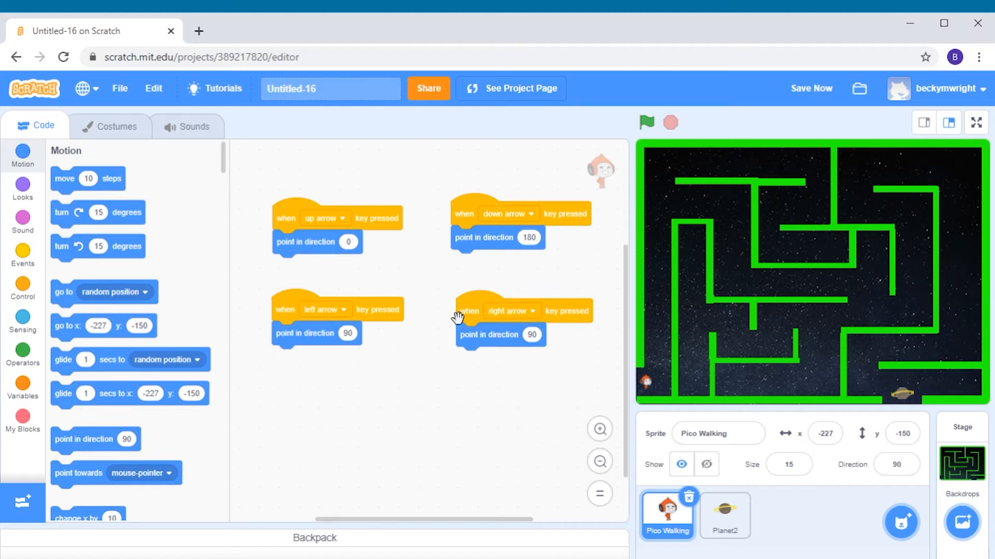
{"action": "mouse_move", "coordinate": [353, 339]}
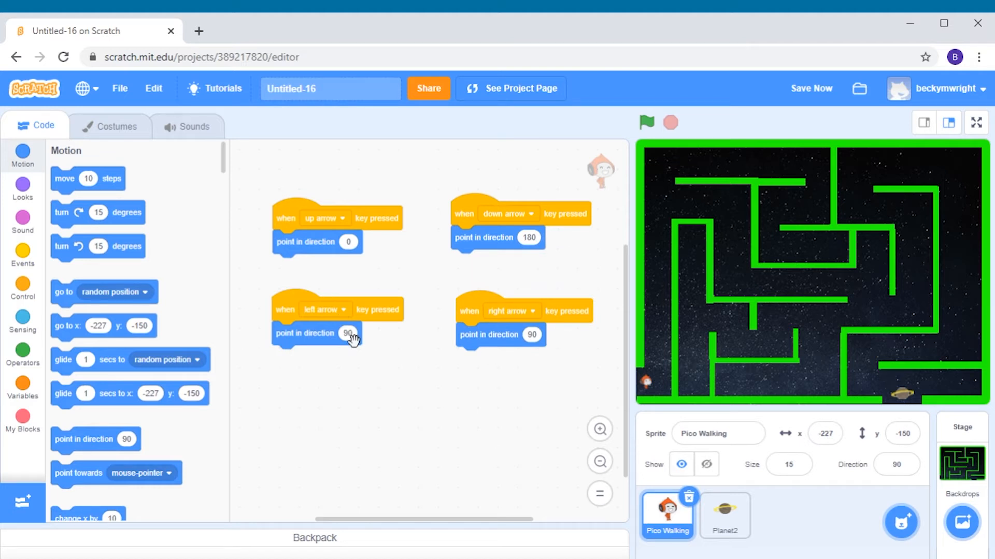
{"action": "left_click", "coordinate": [347, 333]}
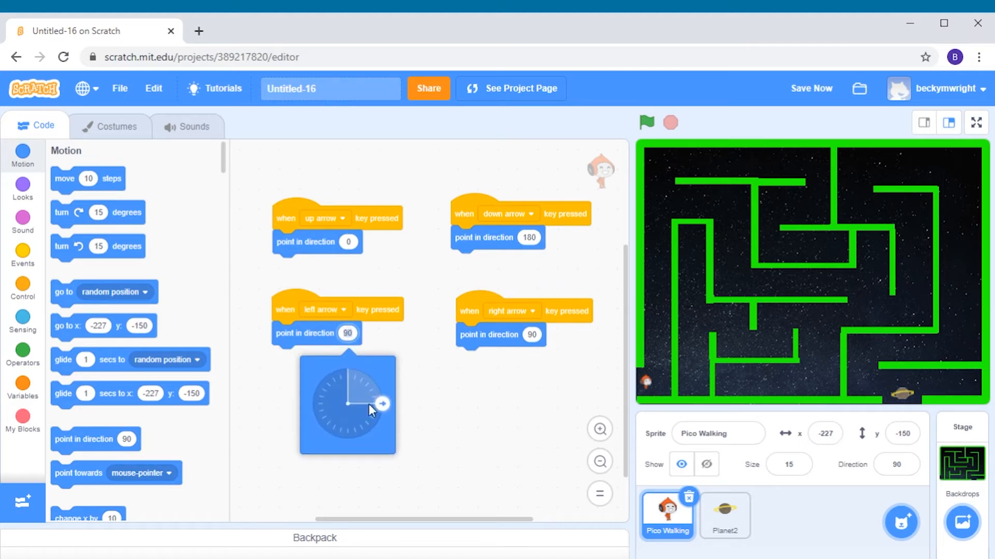
{"action": "left_click_drag", "start_coordinate": [374, 404], "coordinate": [381, 413]}
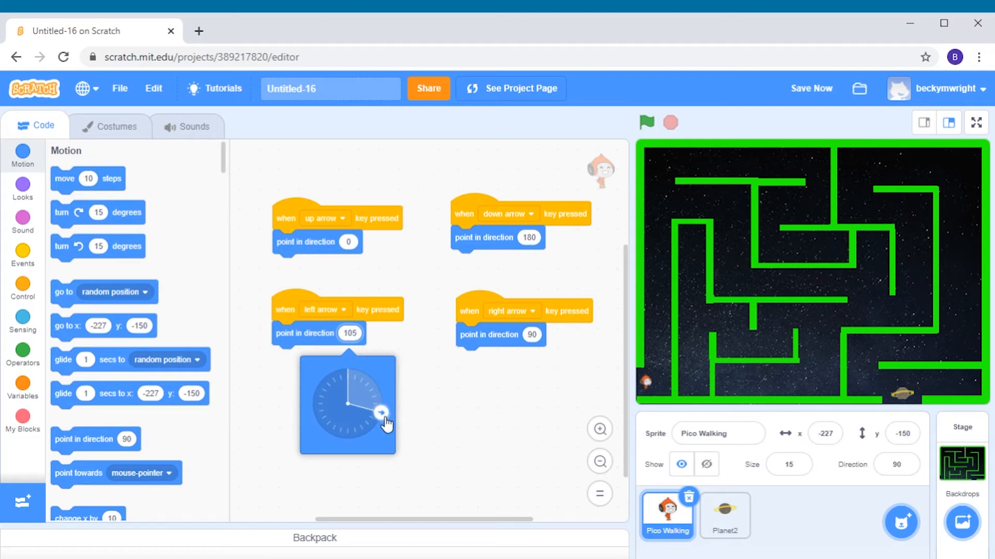
{"action": "left_click_drag", "start_coordinate": [381, 413], "coordinate": [314, 395]}
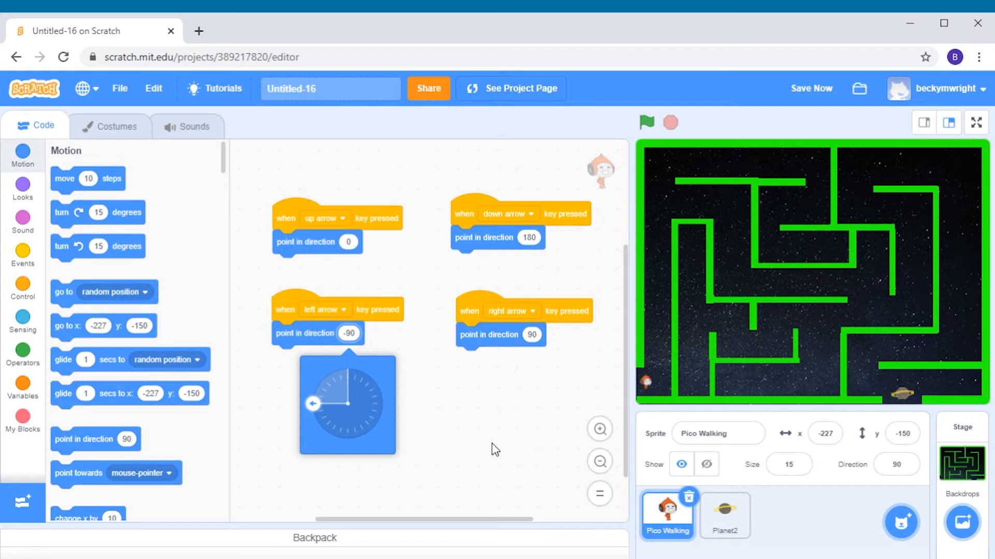
{"action": "left_click", "coordinate": [543, 393]}
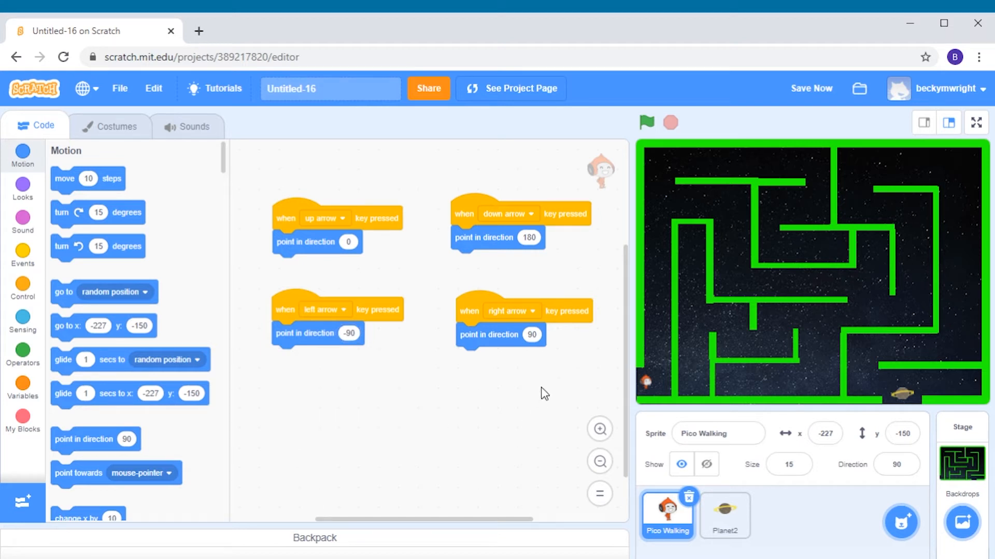
{"action": "mouse_move", "coordinate": [530, 343]}
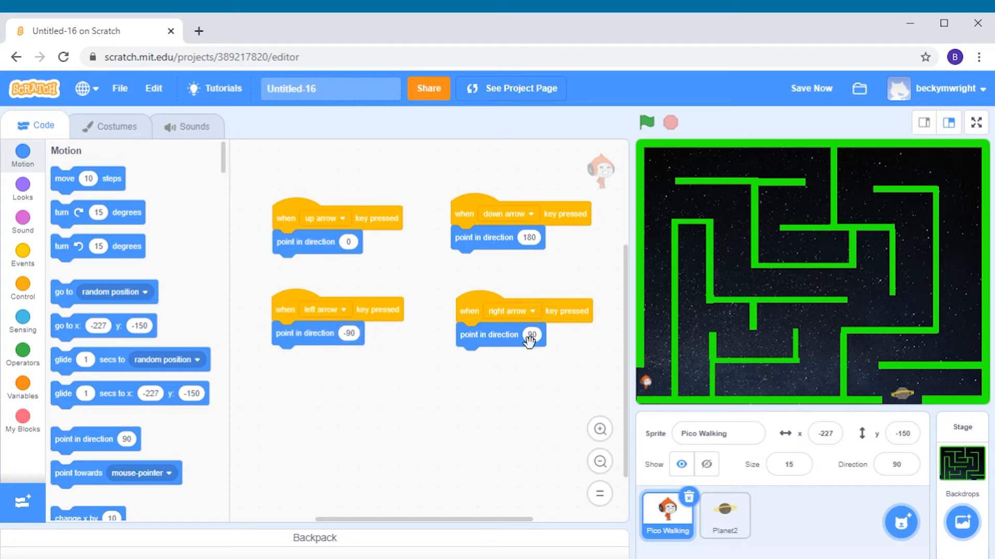
{"action": "left_click", "coordinate": [531, 336]}
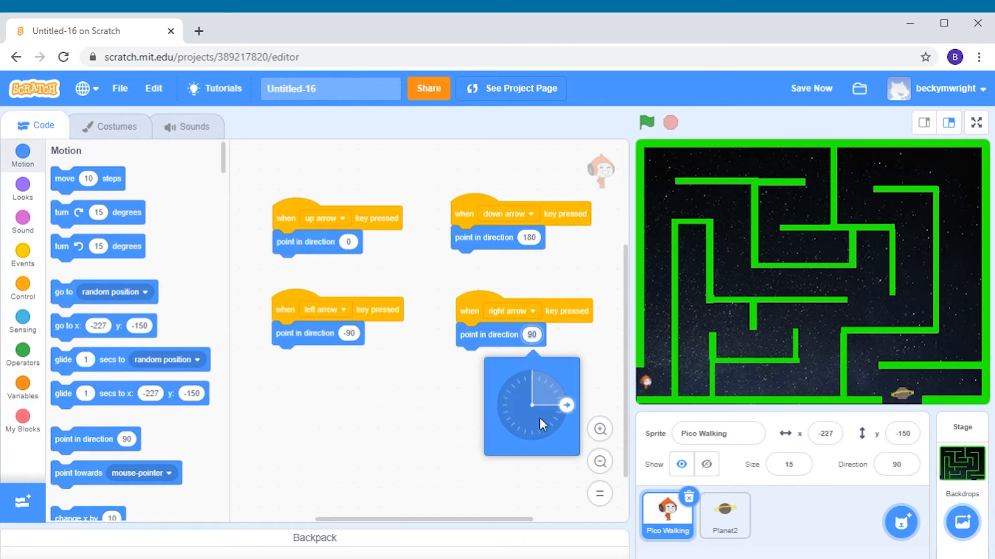
{"action": "mouse_move", "coordinate": [568, 415]}
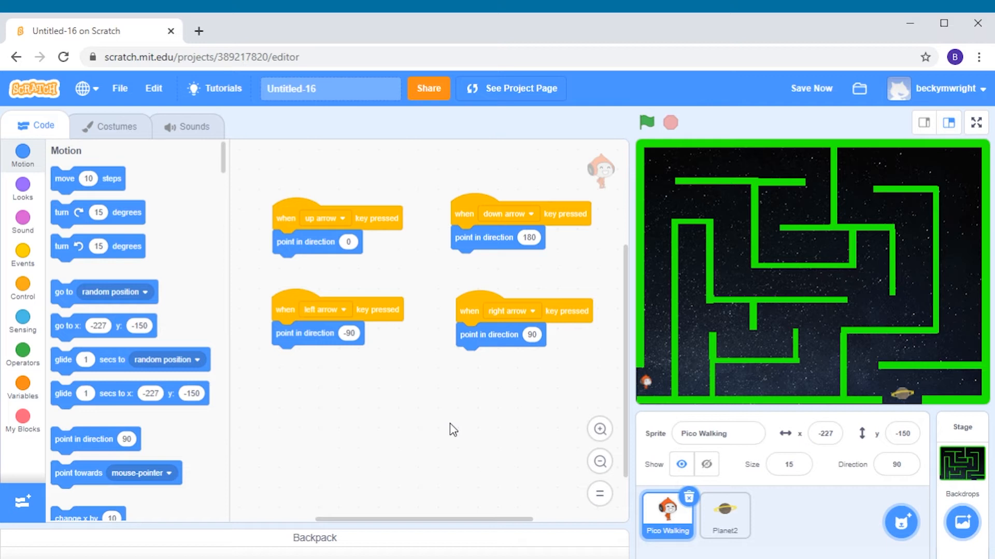
{"action": "mouse_move", "coordinate": [630, 267]}
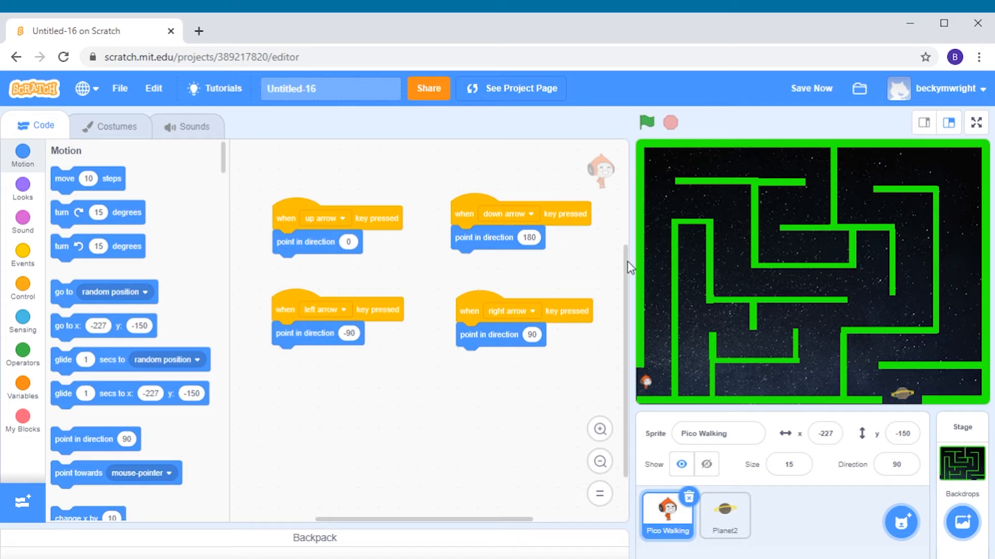
{"action": "left_click", "coordinate": [810, 88]}
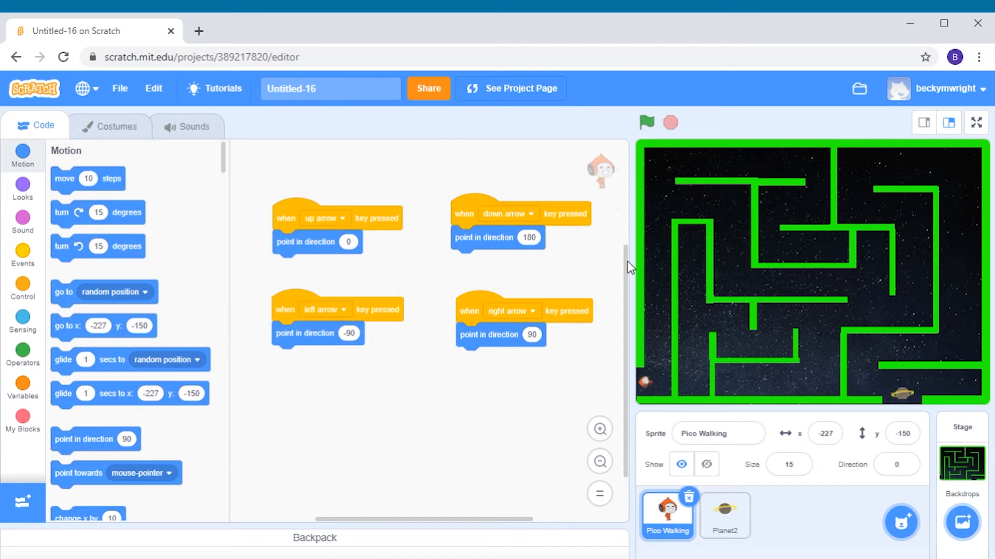
{"action": "left_click", "coordinate": [646, 123]}
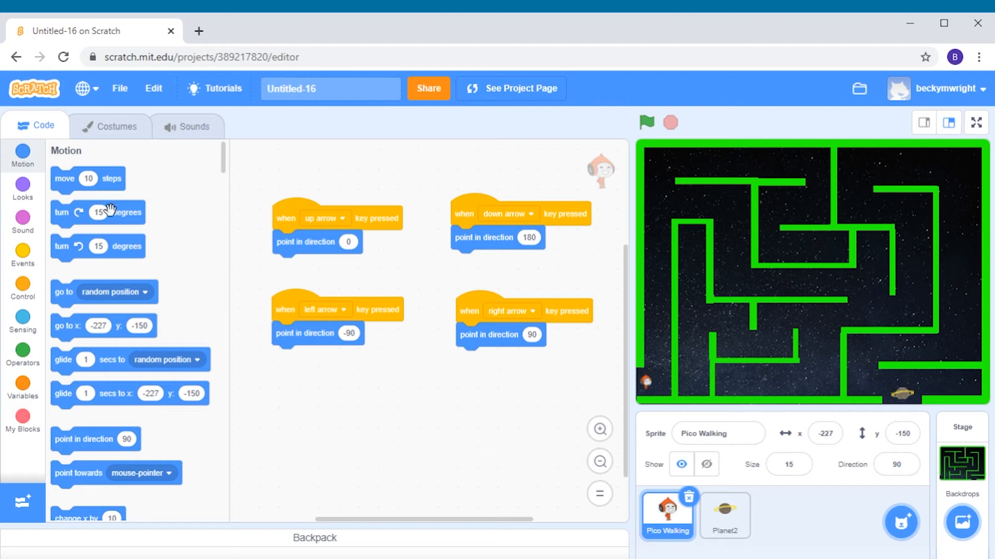
{"action": "mouse_move", "coordinate": [72, 179]}
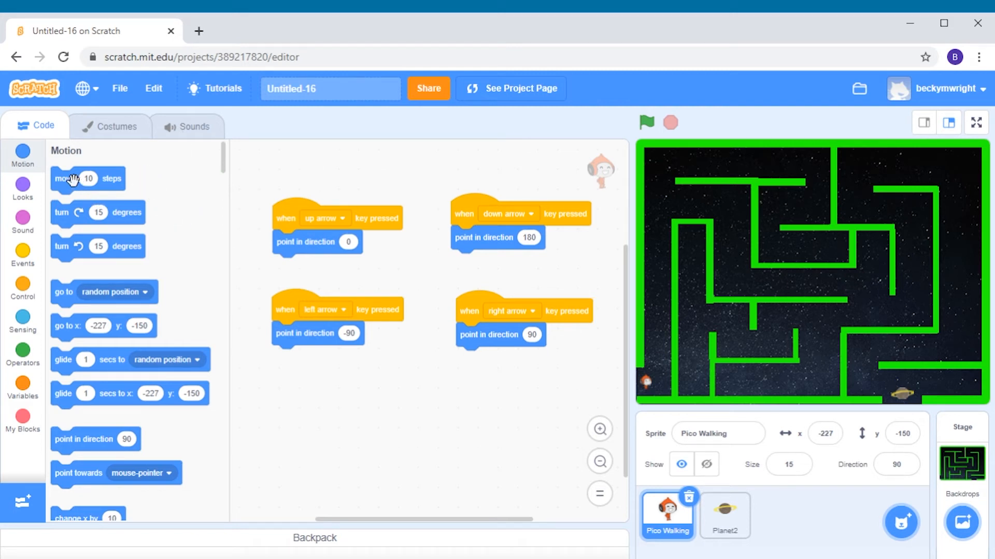
Add a 'move 10 steps' block under the point-in-direction block in all four scripts.
{"action": "left_click_drag", "start_coordinate": [87, 179], "coordinate": [119, 210]}
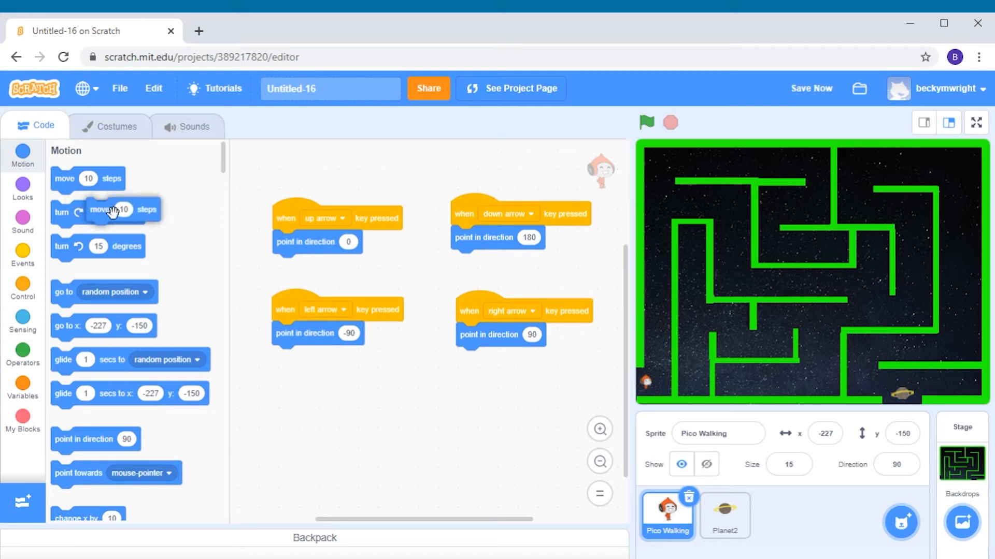
{"action": "left_click_drag", "start_coordinate": [113, 209], "coordinate": [308, 266]}
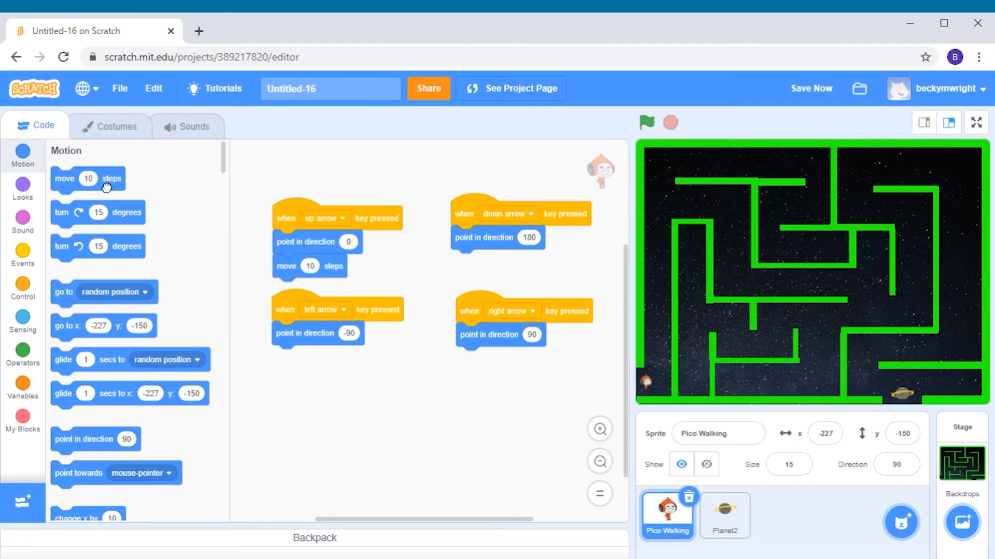
{"action": "left_click_drag", "start_coordinate": [88, 178], "coordinate": [487, 262]}
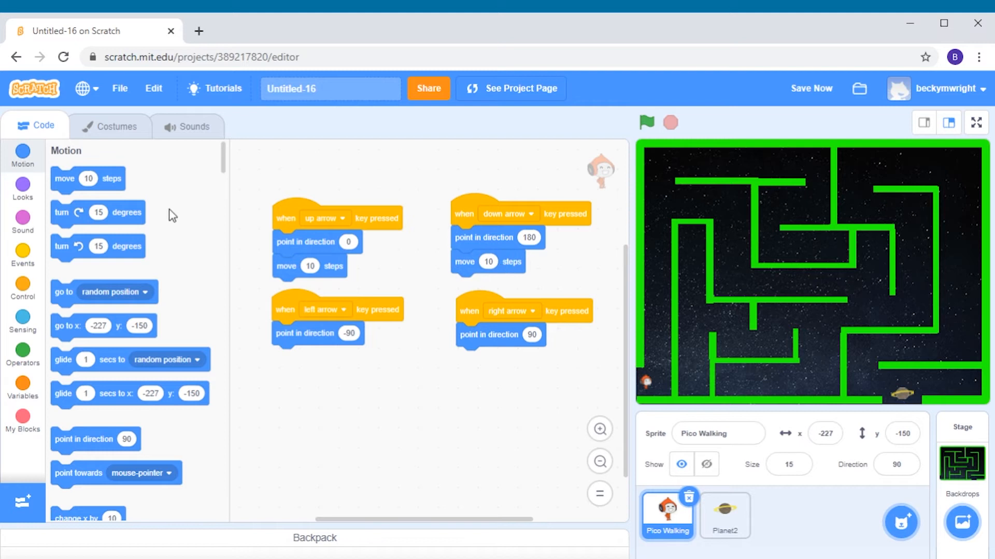
{"action": "left_click_drag", "start_coordinate": [88, 178], "coordinate": [310, 375]}
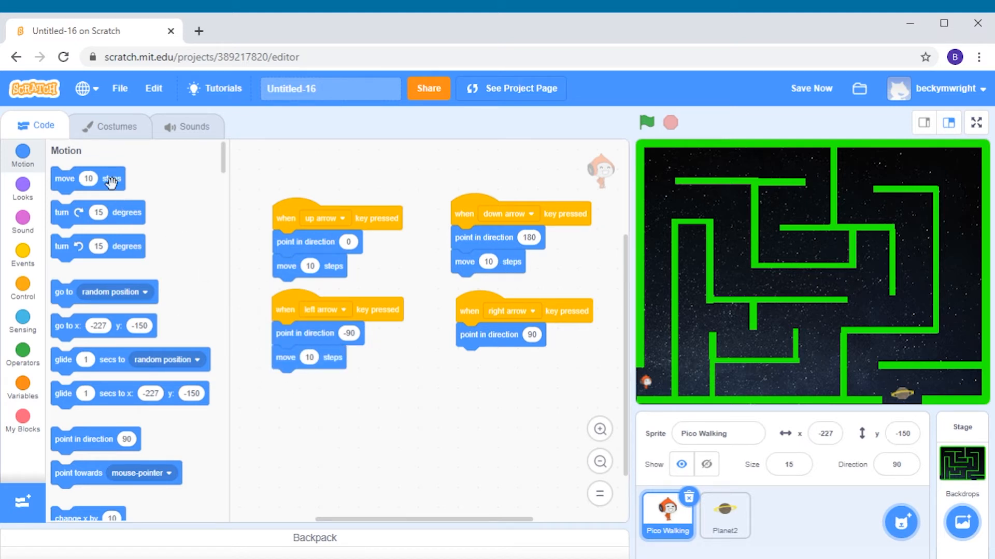
{"action": "left_click_drag", "start_coordinate": [88, 178], "coordinate": [486, 366]}
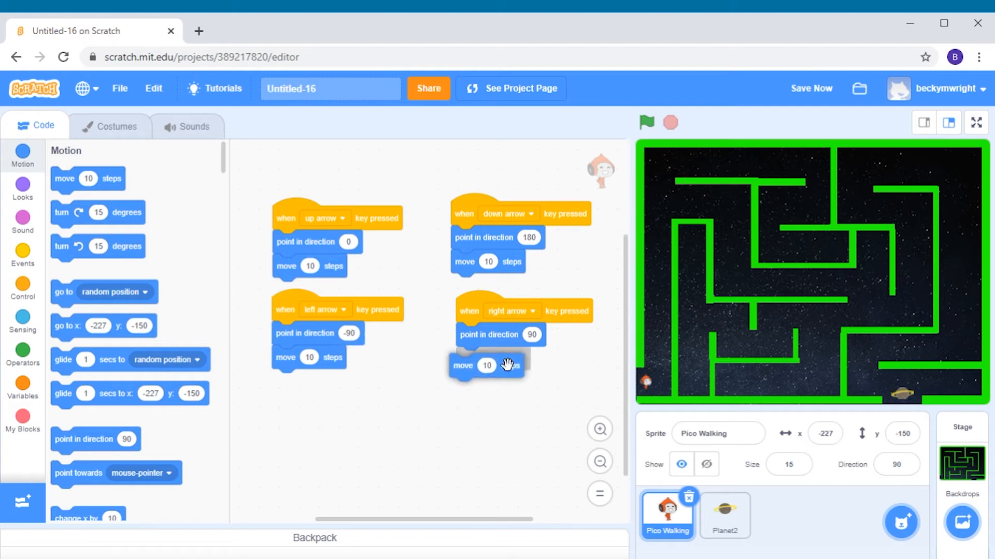
{"action": "left_click_drag", "start_coordinate": [485, 365], "coordinate": [493, 359]}
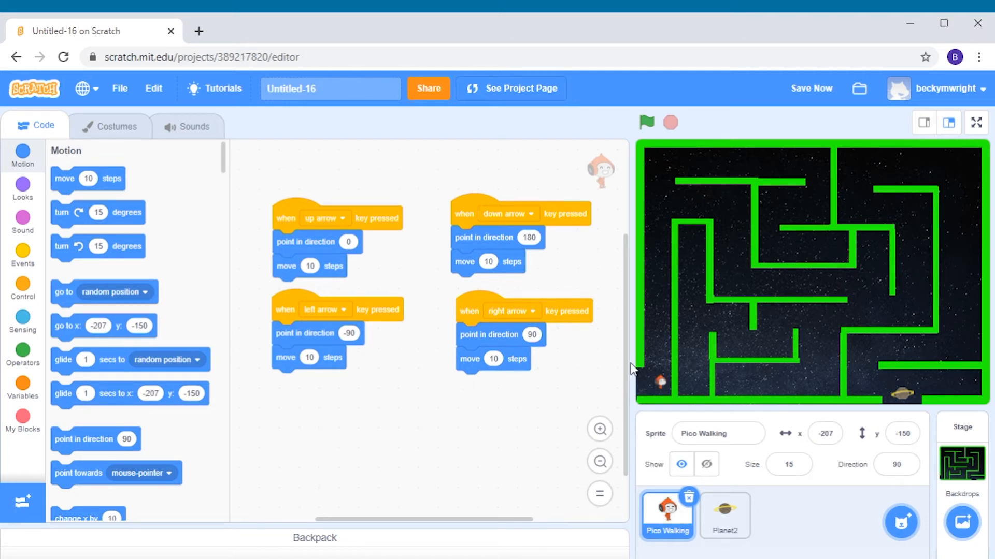
Test the arrow keys, steering Pico Walking through the maze to x -226, y -150.
{"action": "left_click", "coordinate": [646, 123]}
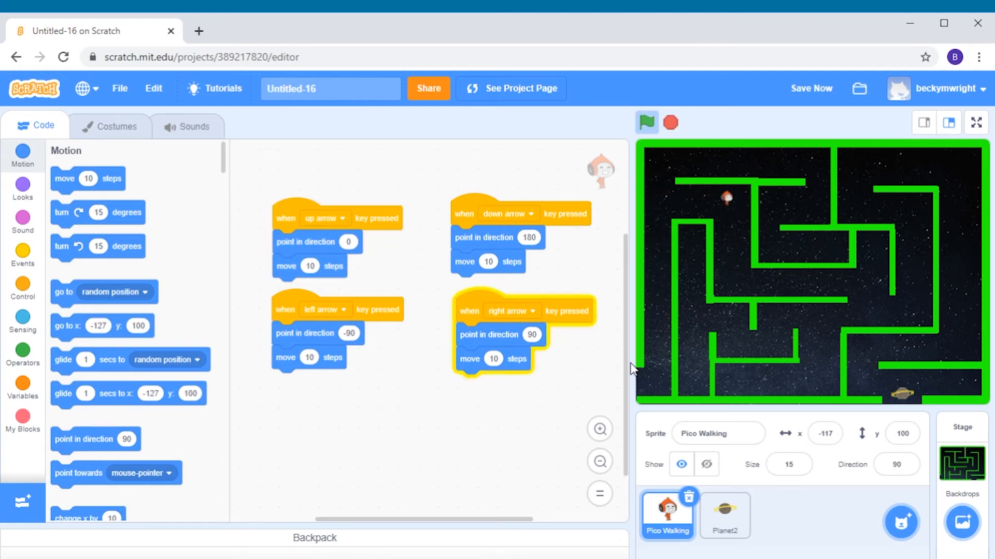
{"action": "left_click", "coordinate": [646, 122]}
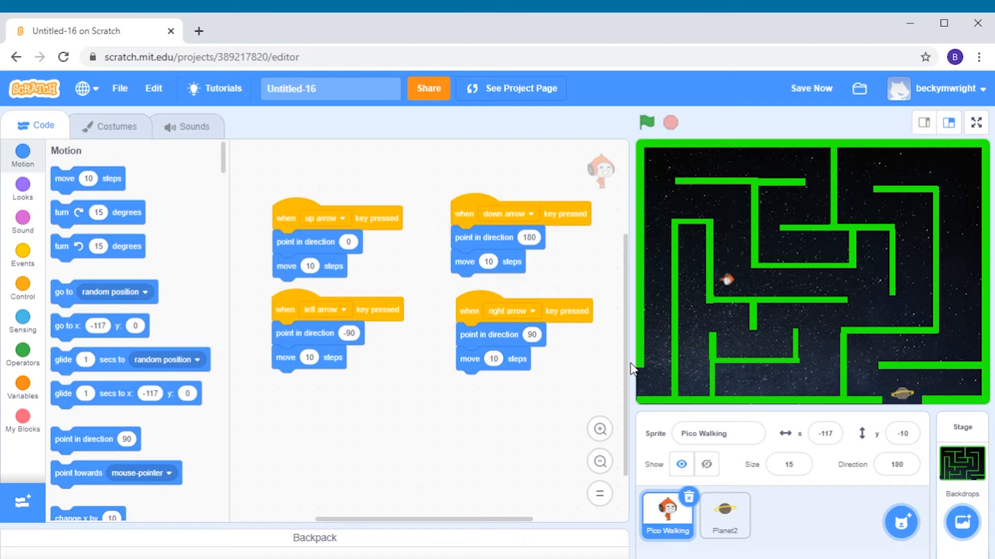
{"action": "left_click", "coordinate": [646, 122]}
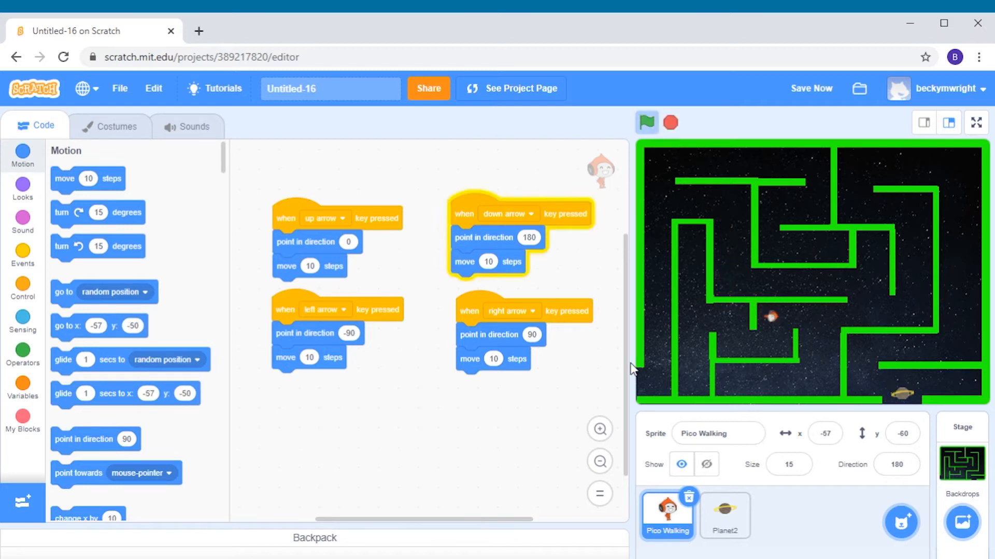
{"action": "left_click", "coordinate": [647, 122]}
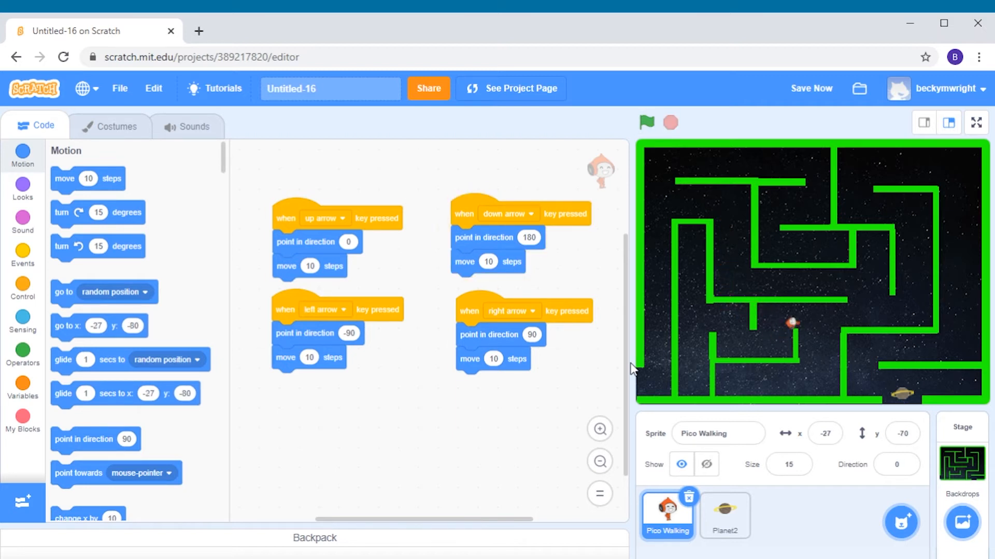
{"action": "left_click", "coordinate": [646, 123]}
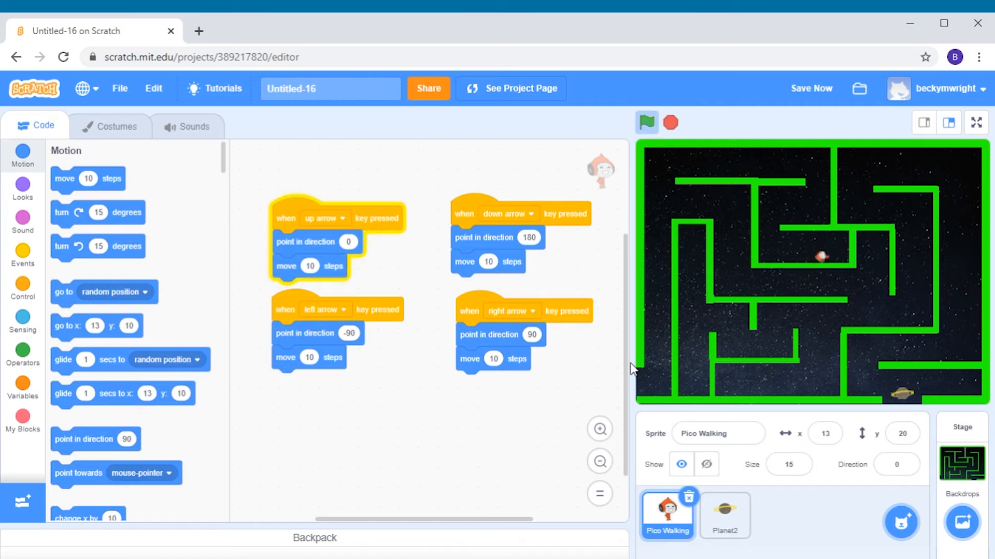
{"action": "left_click", "coordinate": [520, 311]}
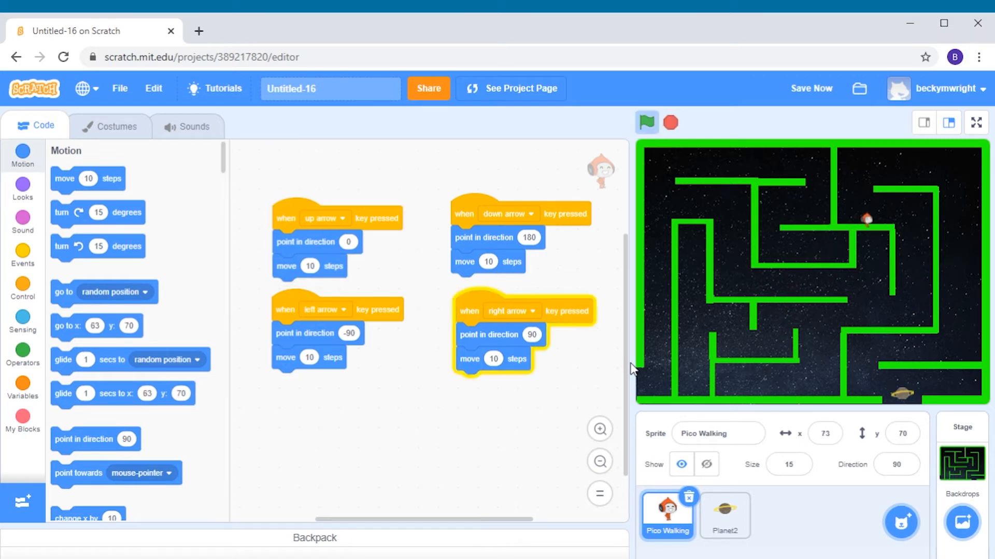
{"action": "left_click", "coordinate": [646, 122]}
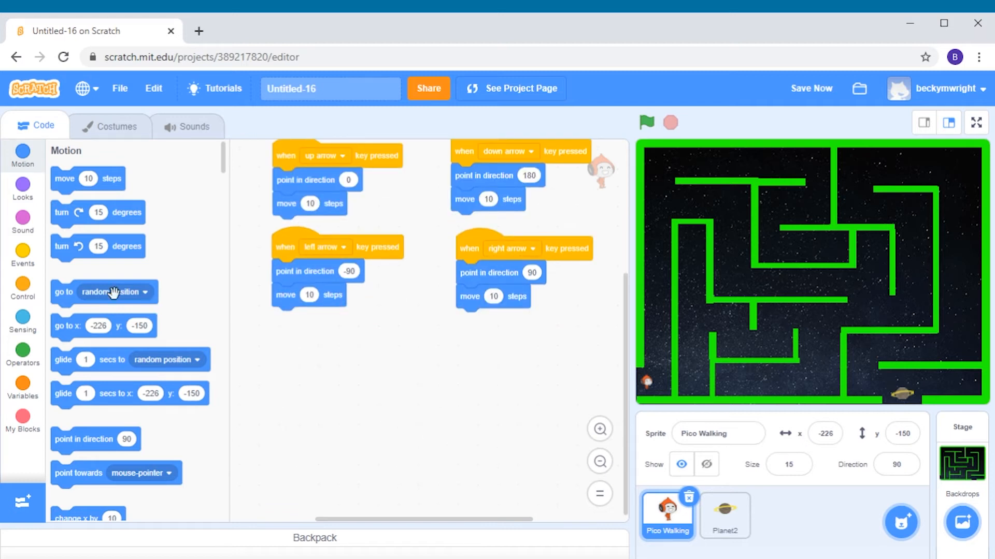
Create a 'when green flag clicked' script with a forever loop attached beneath.
{"action": "left_click", "coordinate": [22, 252]}
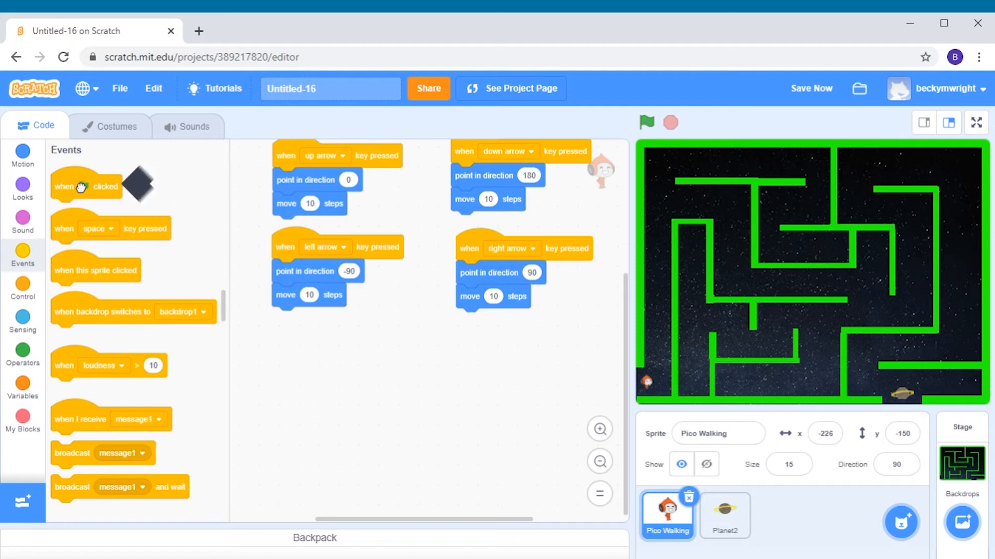
{"action": "left_click_drag", "start_coordinate": [85, 186], "coordinate": [409, 357]}
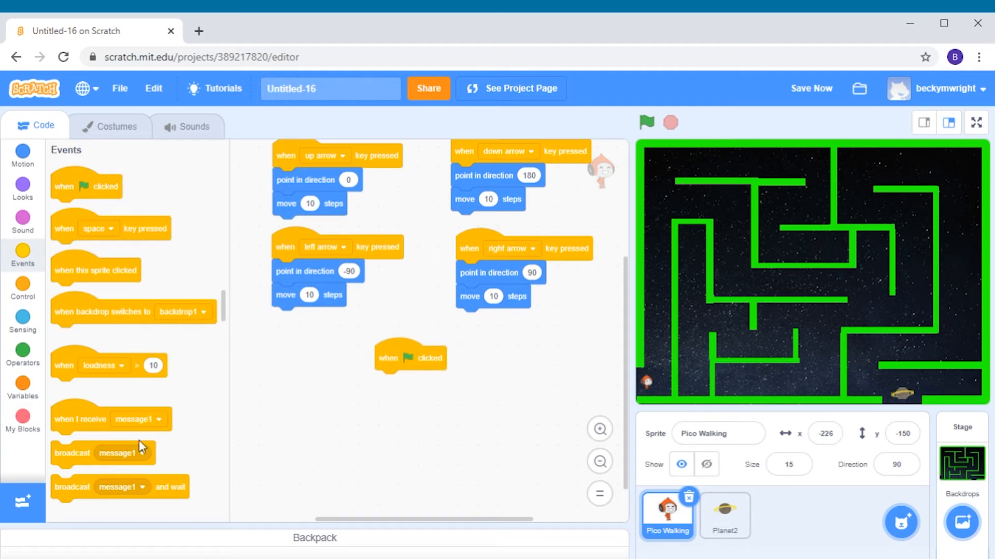
{"action": "left_click", "coordinate": [22, 287]}
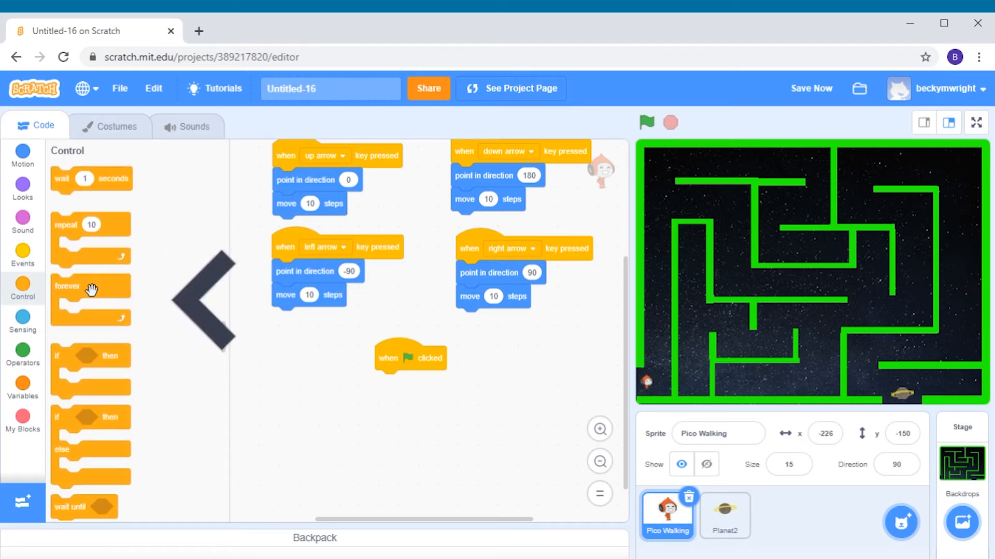
{"action": "left_click_drag", "start_coordinate": [90, 289], "coordinate": [409, 393]}
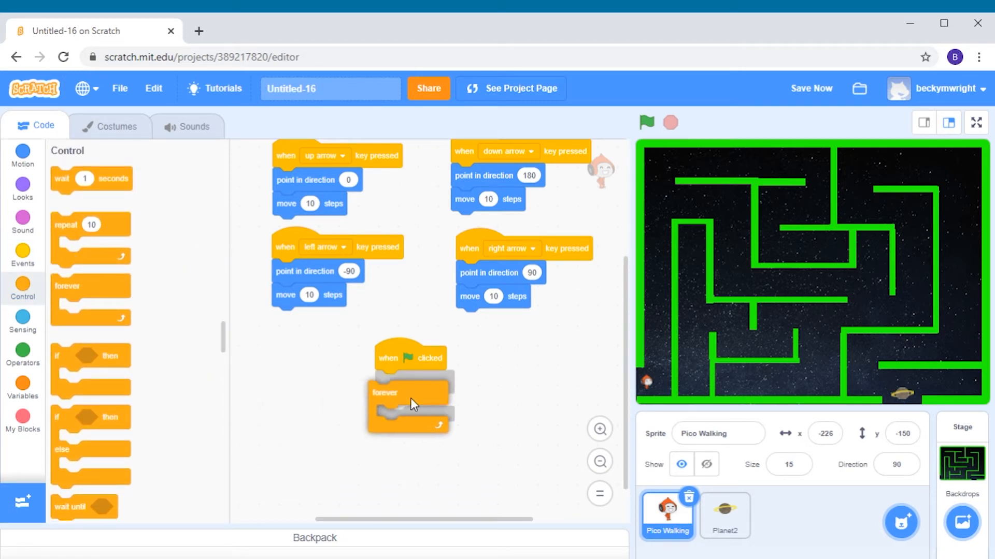
{"action": "left_click_drag", "start_coordinate": [411, 392], "coordinate": [415, 384]}
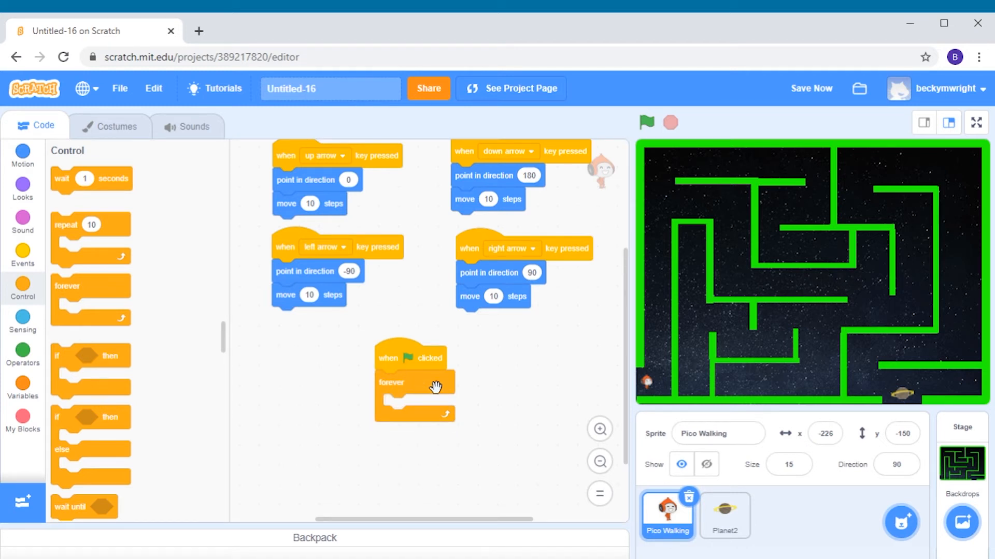
{"action": "mouse_move", "coordinate": [416, 408]}
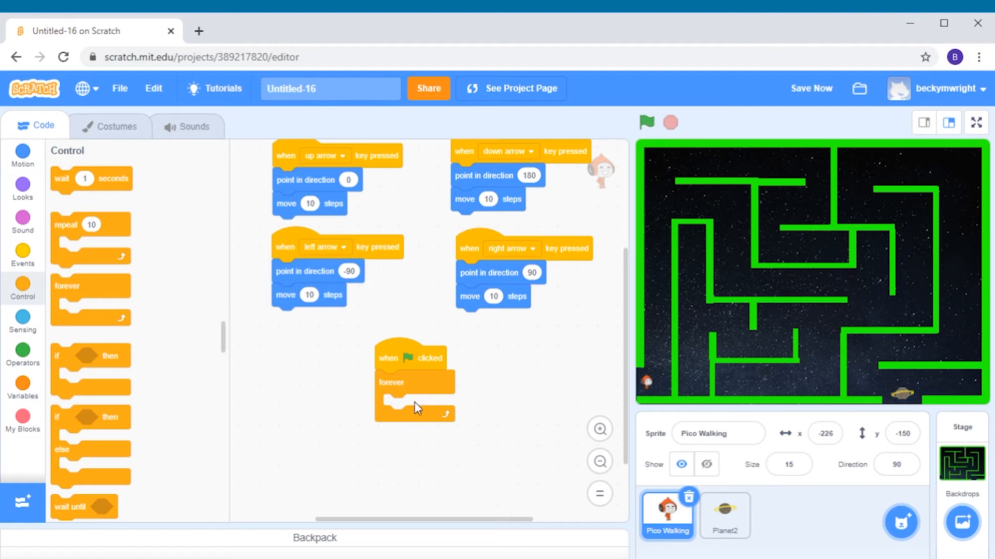
{"action": "mouse_move", "coordinate": [432, 411]}
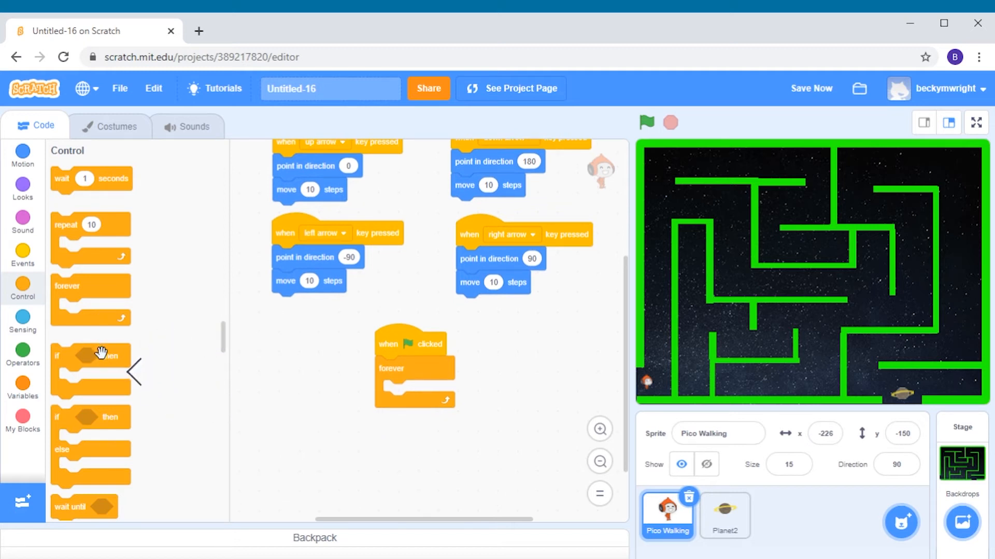
Nest an empty 'if <> then' block inside the forever loop.
{"action": "left_click_drag", "start_coordinate": [89, 356], "coordinate": [311, 390]}
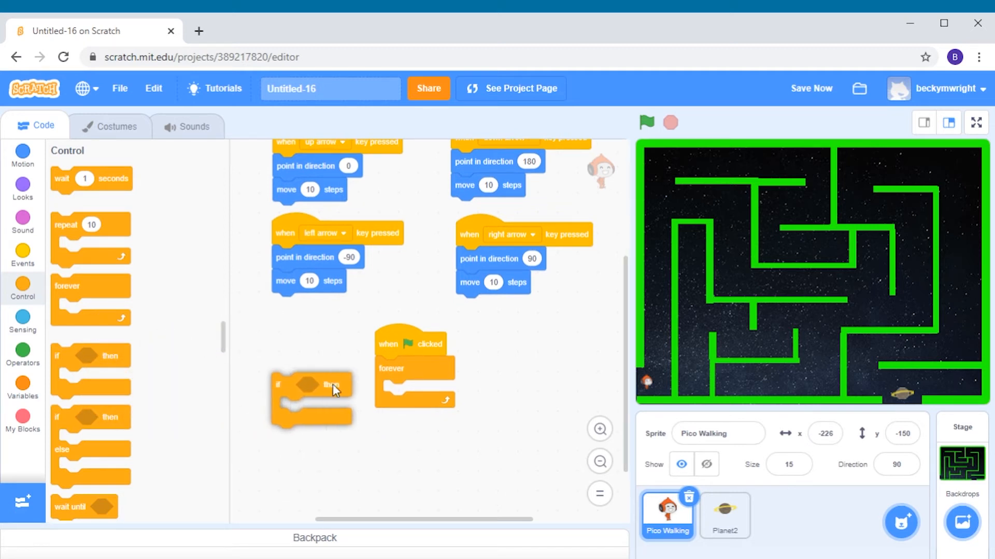
{"action": "left_click_drag", "start_coordinate": [311, 385], "coordinate": [419, 390]}
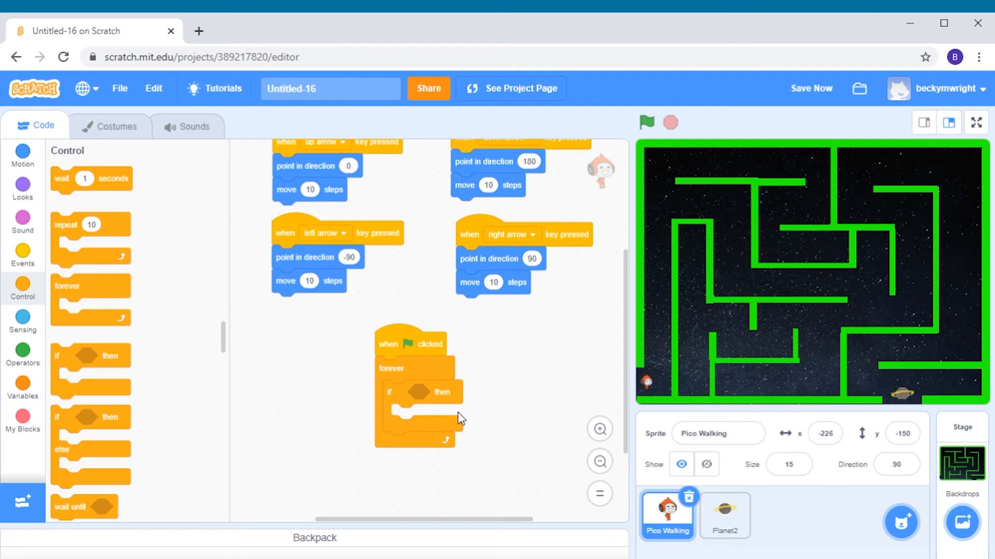
{"action": "mouse_move", "coordinate": [445, 423]}
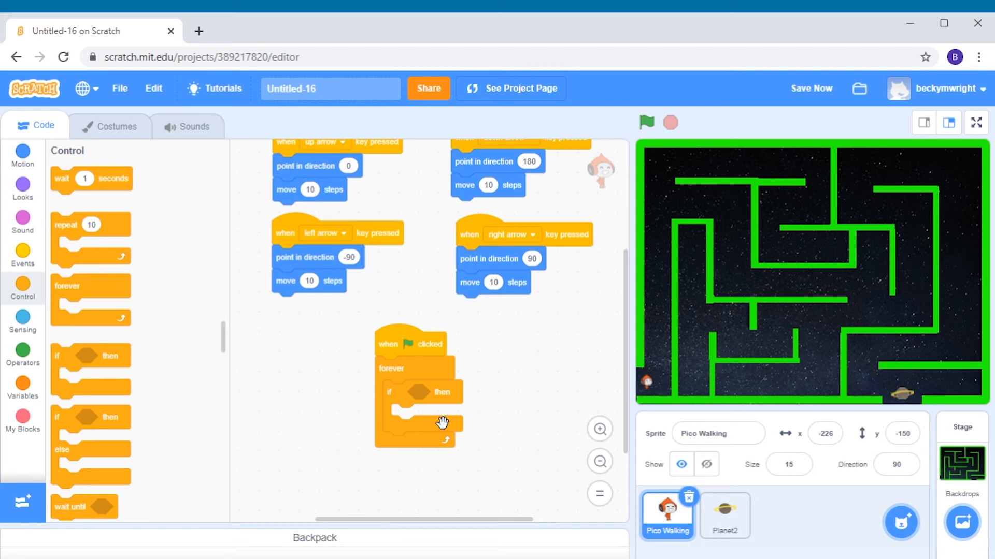
{"action": "mouse_move", "coordinate": [315, 393]}
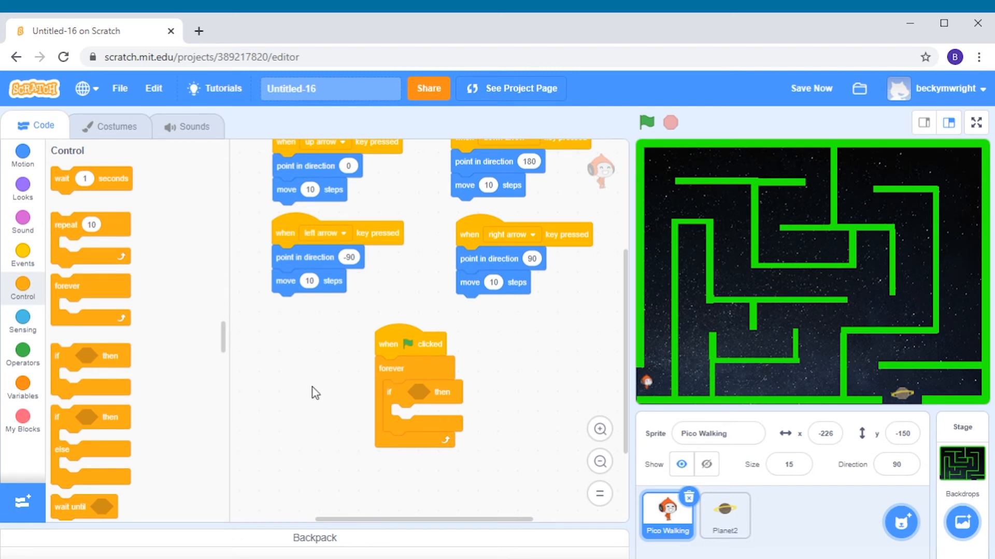
{"action": "mouse_move", "coordinate": [118, 403]}
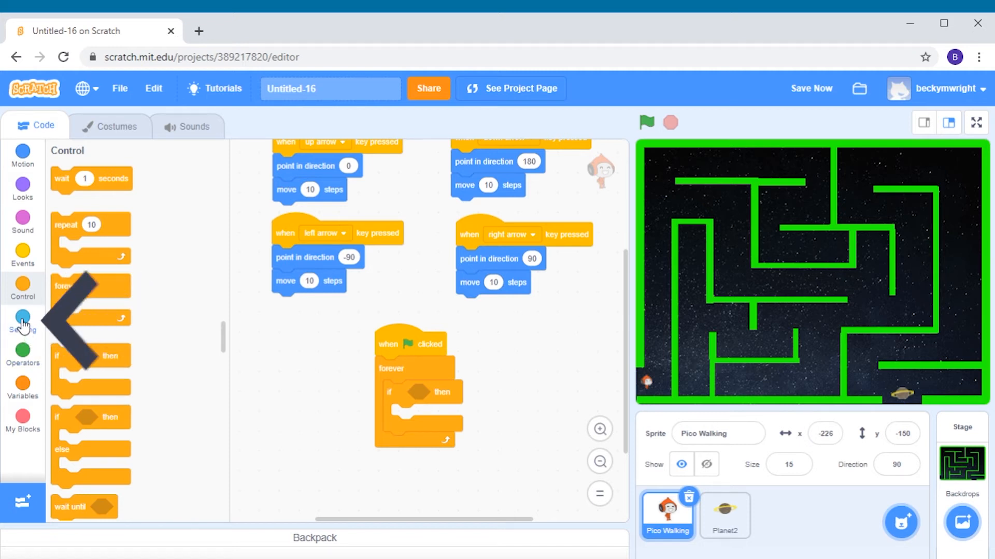
Drop a 'touching color ?' sensing block into the if-then's condition slot.
{"action": "left_click", "coordinate": [22, 317]}
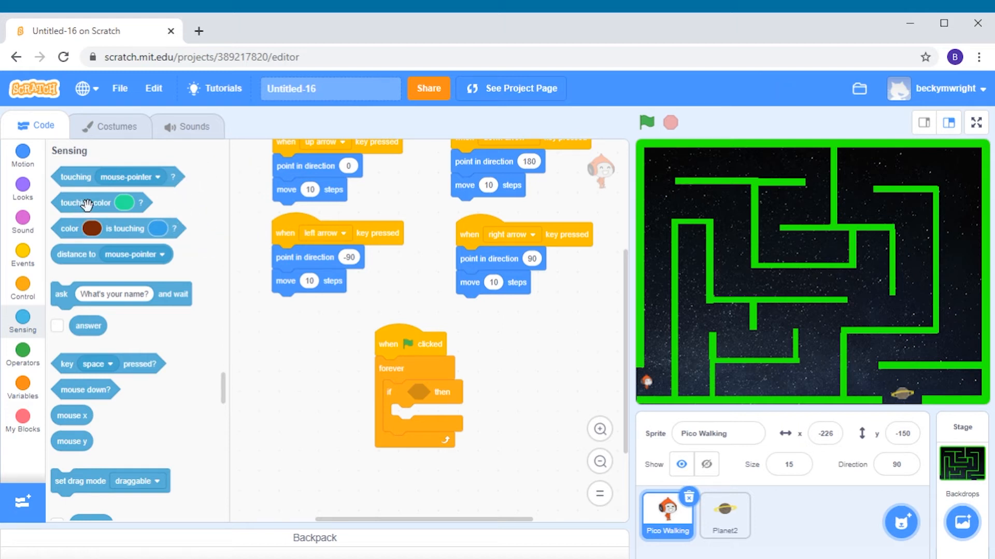
{"action": "left_click_drag", "start_coordinate": [86, 203], "coordinate": [241, 271]}
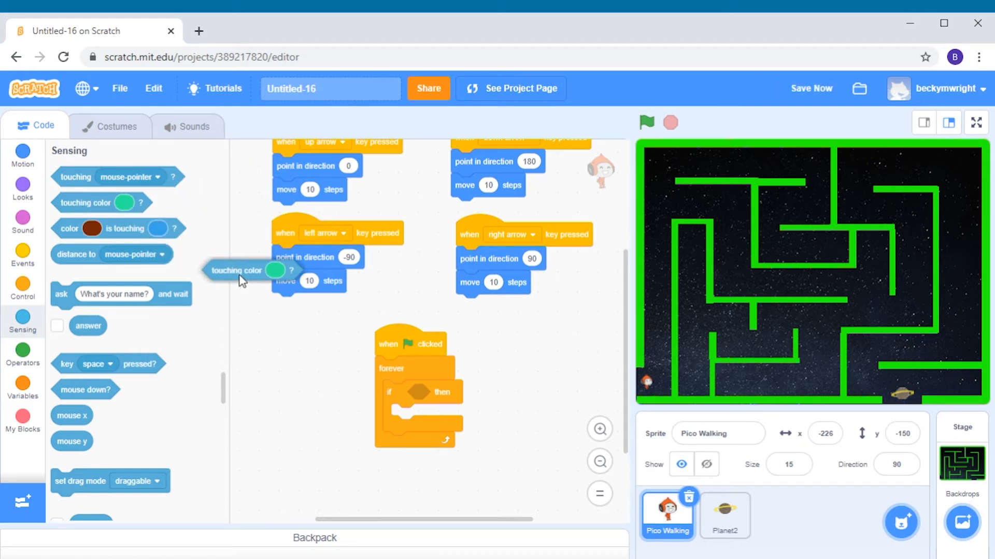
{"action": "left_click_drag", "start_coordinate": [241, 269], "coordinate": [466, 393]}
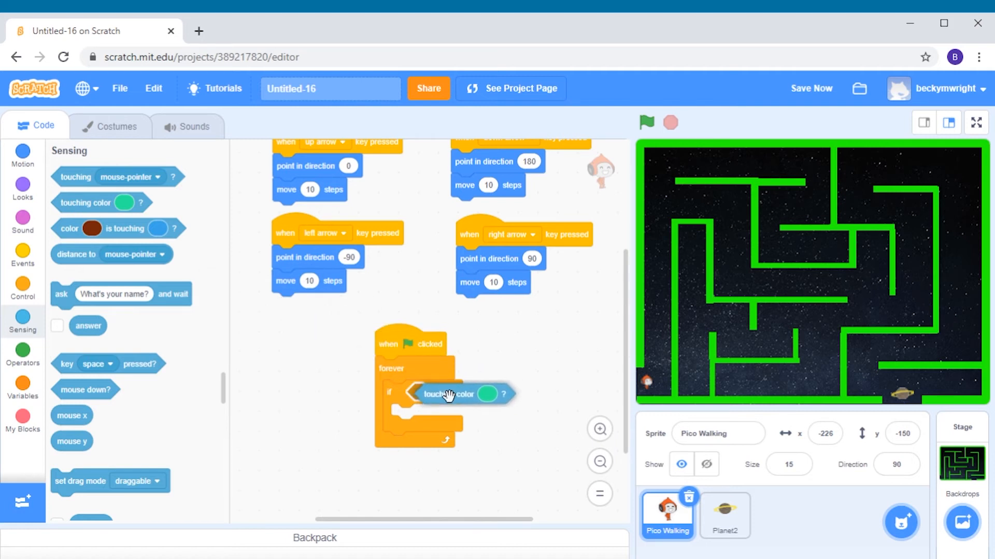
{"action": "left_click_drag", "start_coordinate": [448, 394], "coordinate": [449, 393]}
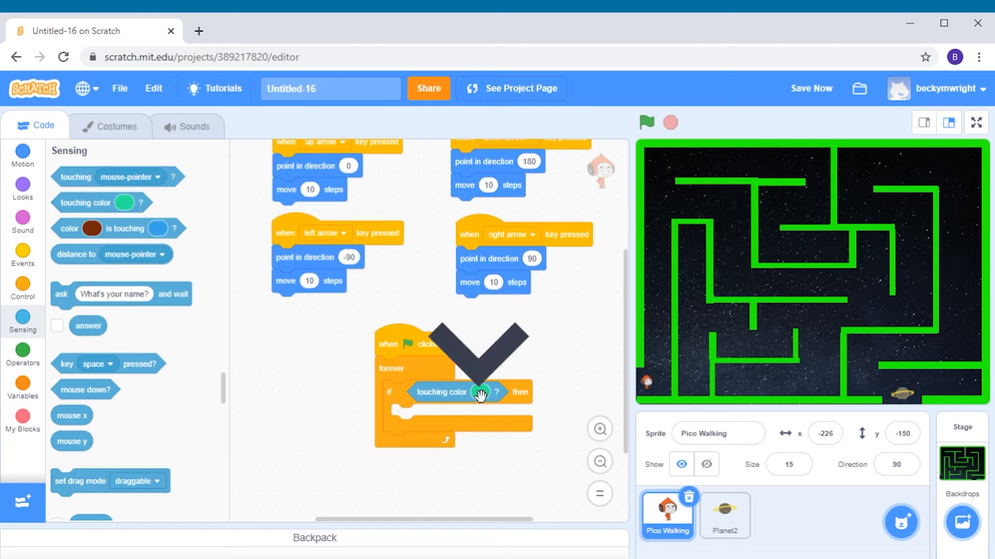
Set the touching-colour swatch to the maze walls' bright green.
{"action": "left_click", "coordinate": [475, 392]}
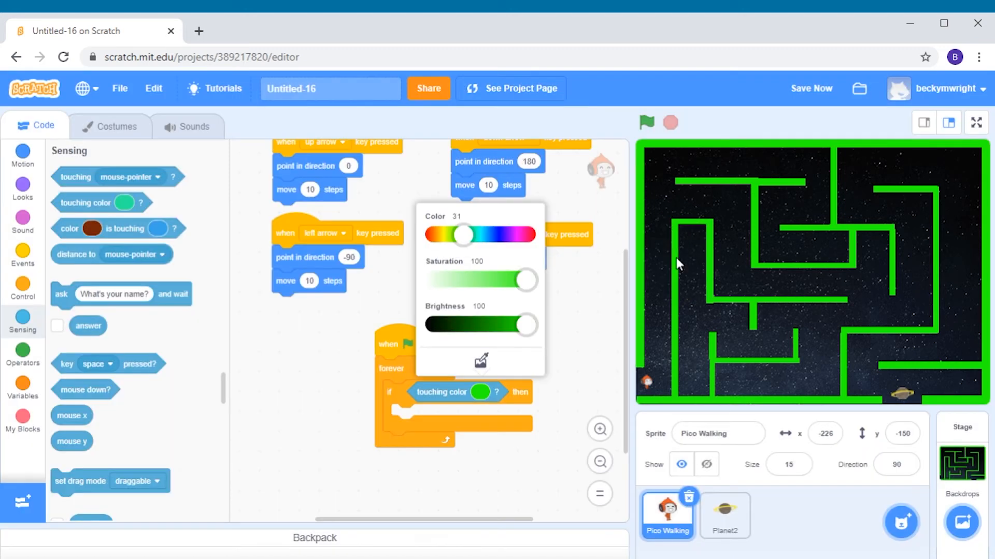
{"action": "mouse_move", "coordinate": [481, 359]}
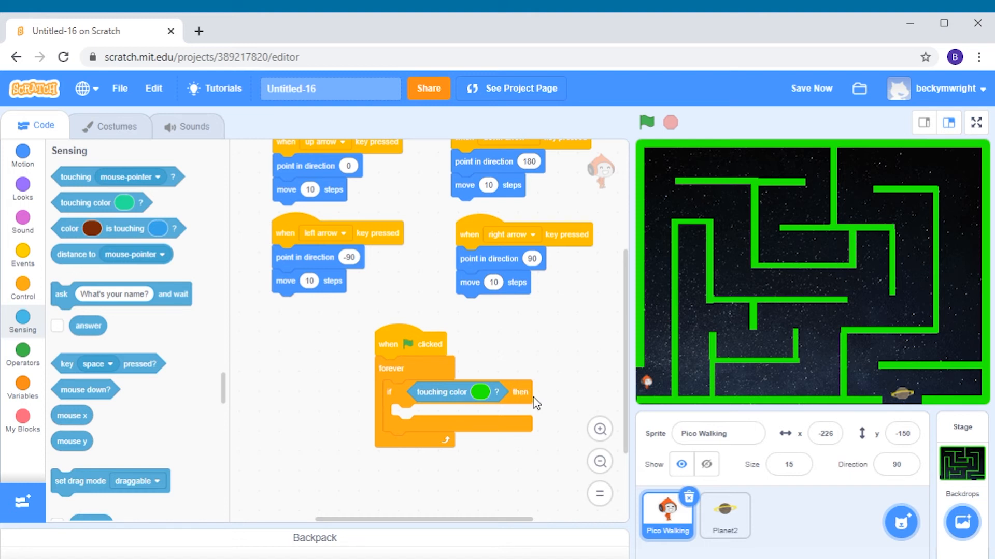
{"action": "mouse_move", "coordinate": [430, 424]}
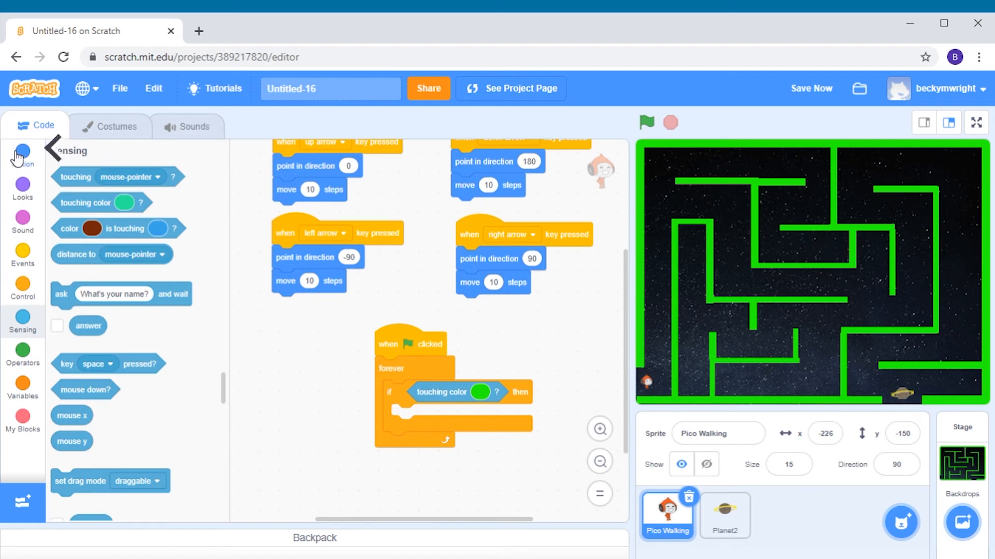
Place a turn block inside the if-then and set its angle to 180 degrees.
{"action": "left_click", "coordinate": [22, 154]}
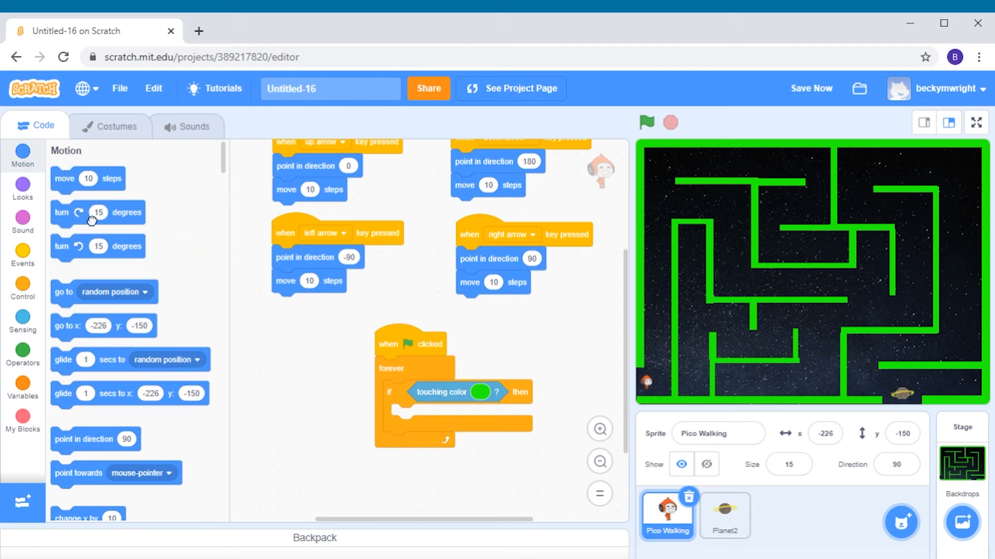
{"action": "left_click_drag", "start_coordinate": [98, 211], "coordinate": [362, 390]}
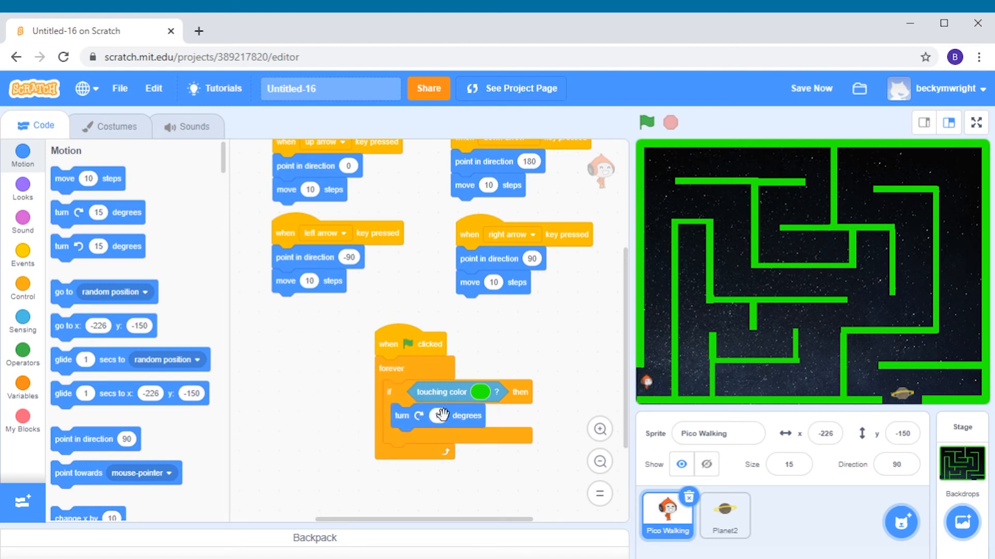
{"action": "left_click", "coordinate": [438, 416]}
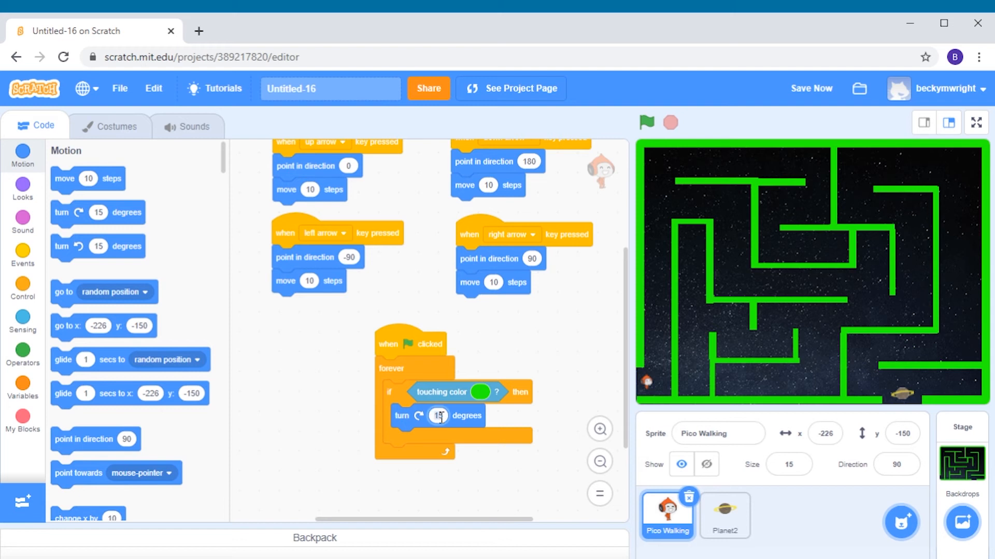
{"action": "left_click", "coordinate": [437, 416]}
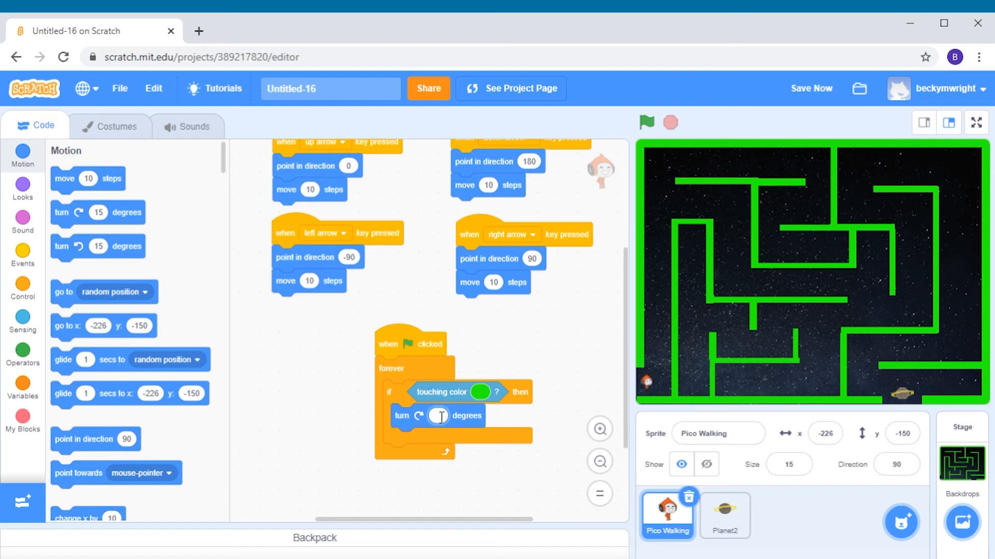
{"action": "type", "text": "180"}
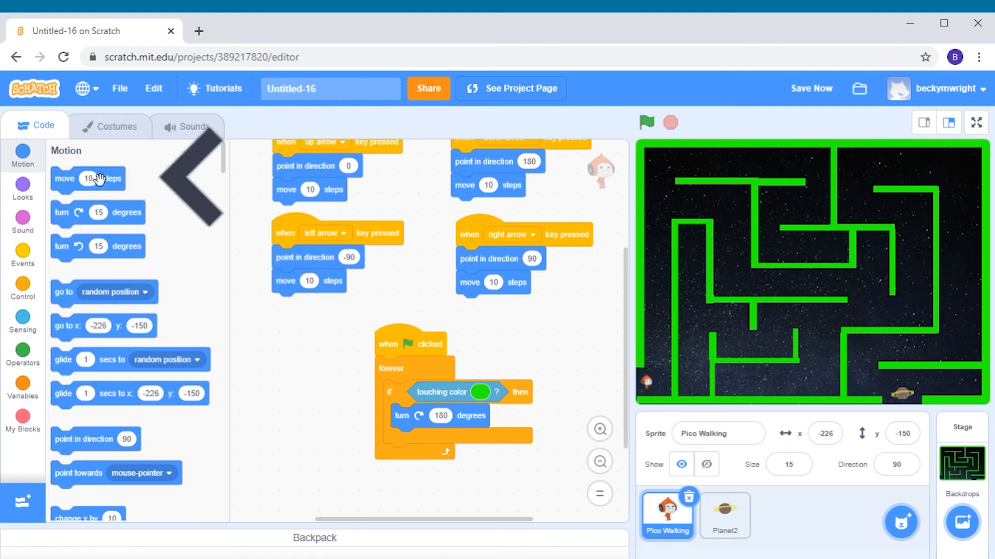
Snap a 'move 10 steps' block under 'turn 180 degrees' so the alien steps back.
{"action": "left_click_drag", "start_coordinate": [88, 178], "coordinate": [235, 343]}
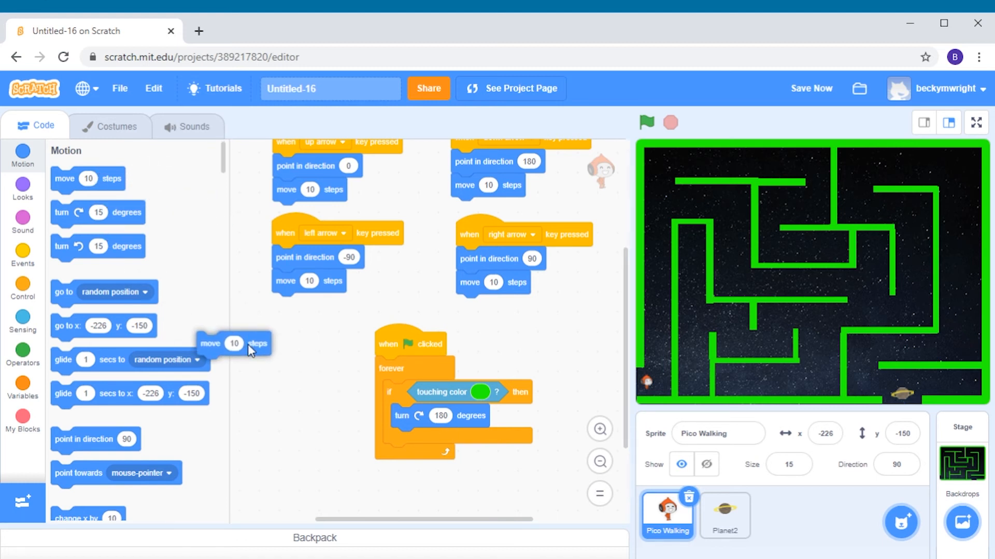
{"action": "left_click_drag", "start_coordinate": [233, 343], "coordinate": [430, 440]}
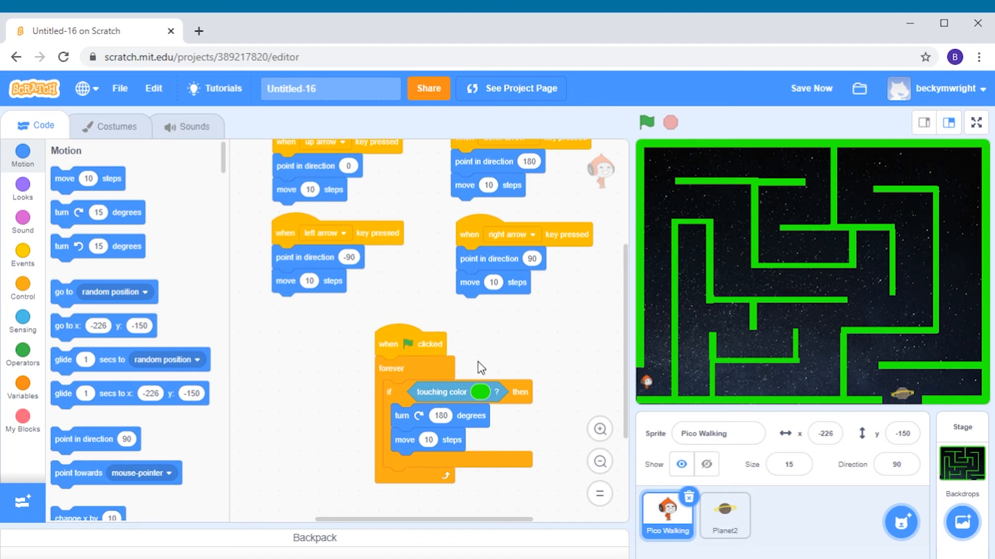
{"action": "mouse_move", "coordinate": [630, 142]}
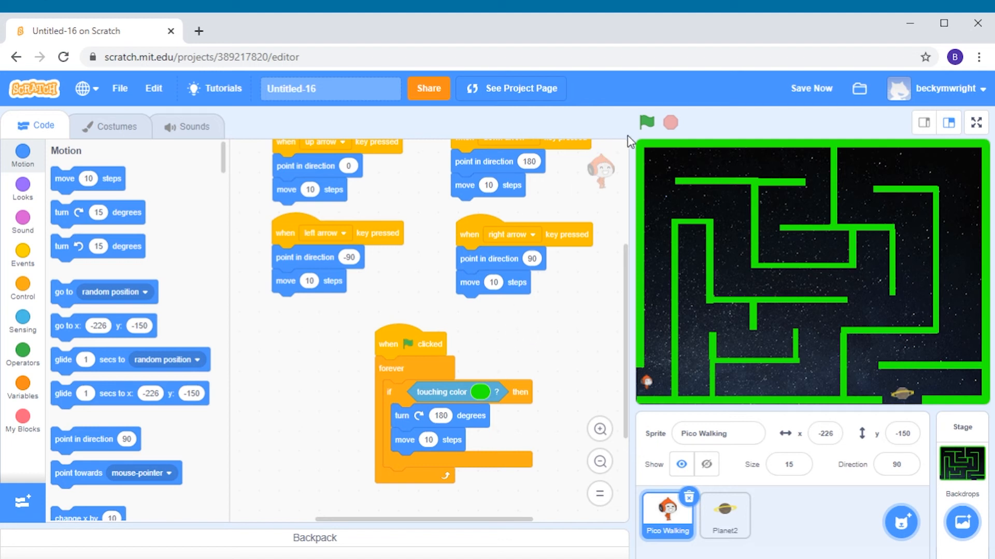
Test-run the game, steering Pico Walking off green walls to x 144, y -60.
{"action": "left_click", "coordinate": [647, 122]}
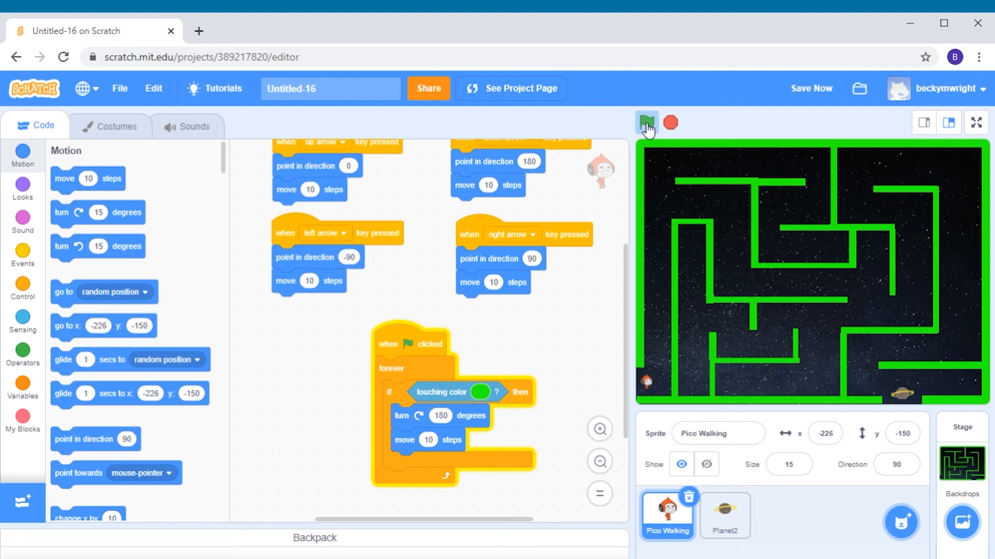
{"action": "left_click", "coordinate": [646, 122]}
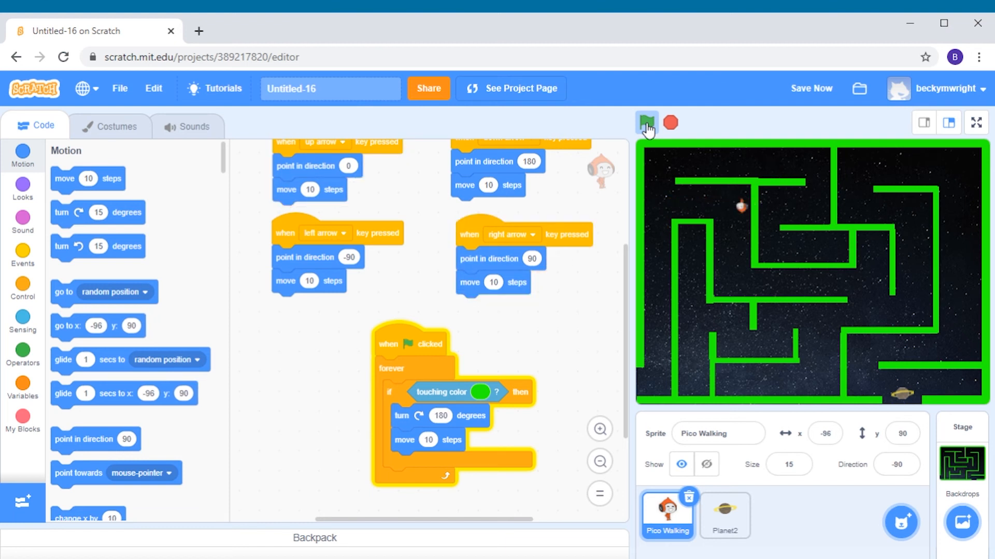
{"action": "left_click", "coordinate": [646, 122]}
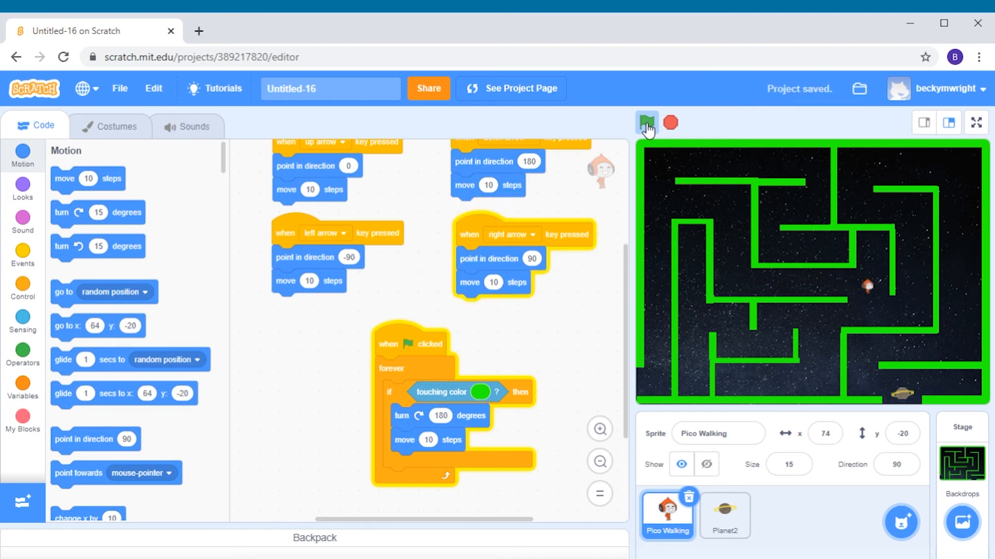
{"action": "left_click", "coordinate": [647, 123]}
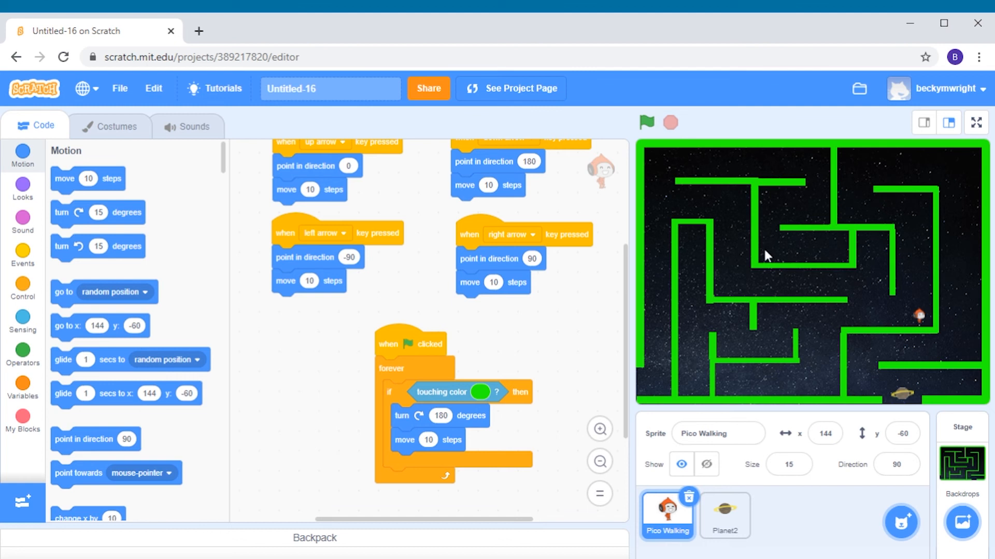
{"action": "mouse_move", "coordinate": [774, 258]}
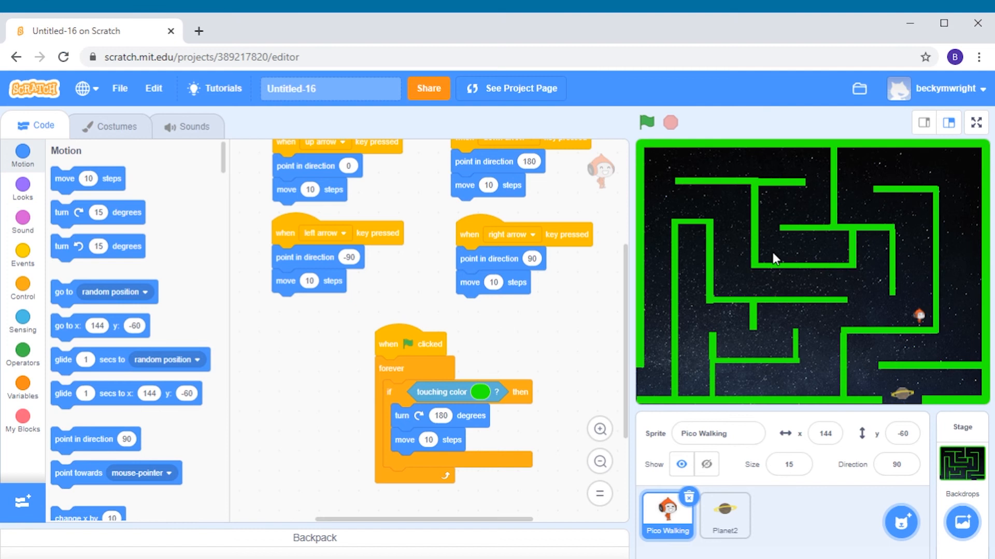
{"action": "mouse_move", "coordinate": [937, 305]}
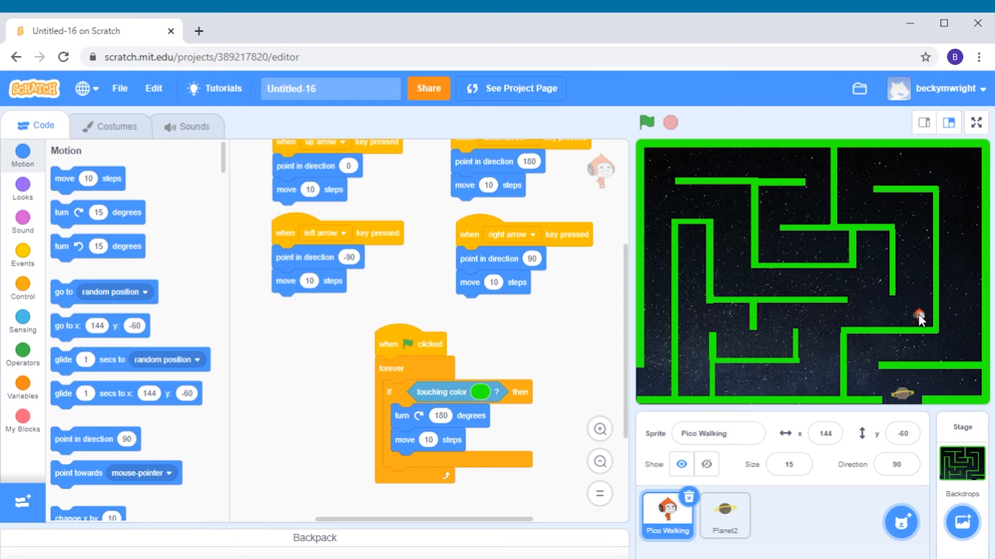
Start the green-flag script with 'go to x: -224 y: -147' above 'forever'.
{"action": "left_click", "coordinate": [706, 464]}
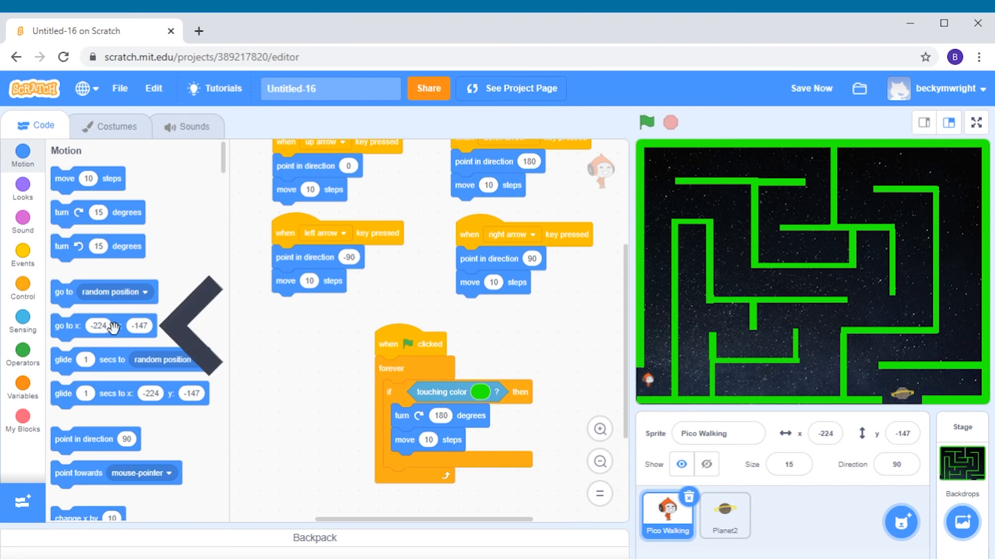
{"action": "left_click_drag", "start_coordinate": [111, 326], "coordinate": [247, 378]}
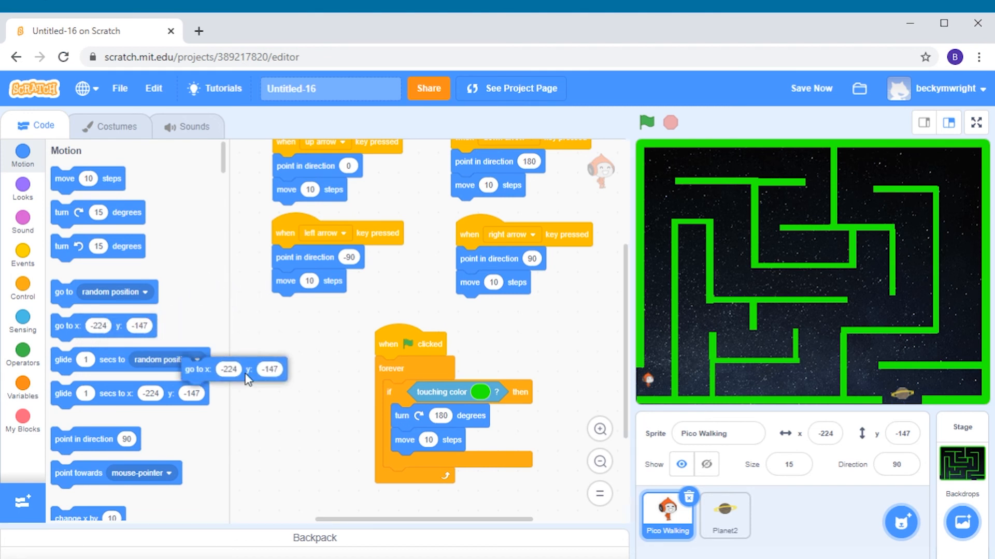
{"action": "left_click_drag", "start_coordinate": [235, 369], "coordinate": [381, 370]}
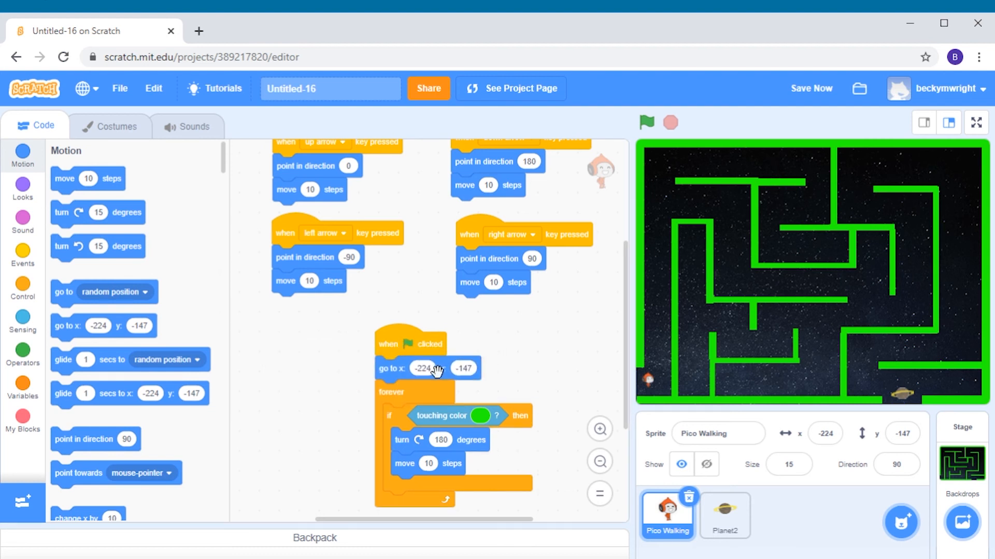
{"action": "mouse_move", "coordinate": [427, 379]}
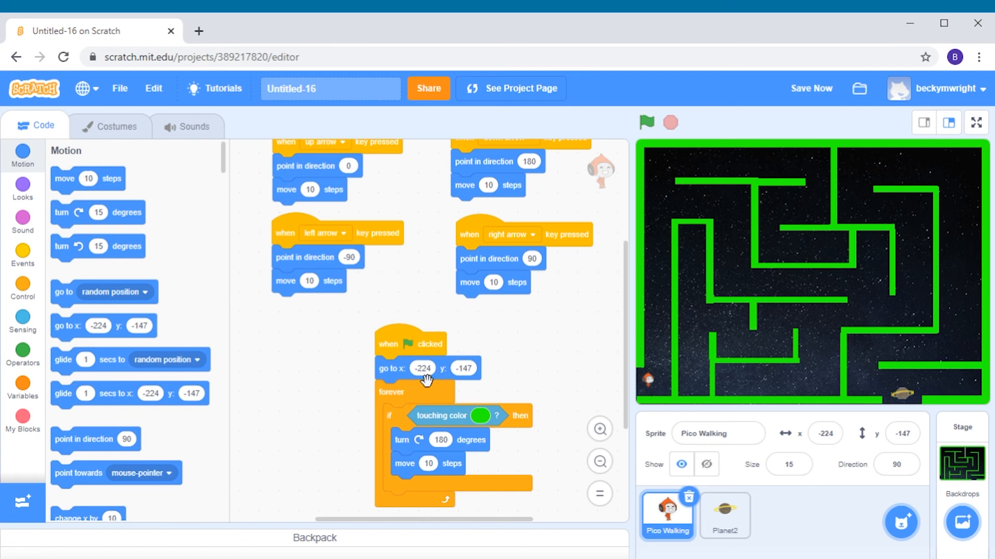
{"action": "mouse_move", "coordinate": [456, 375]}
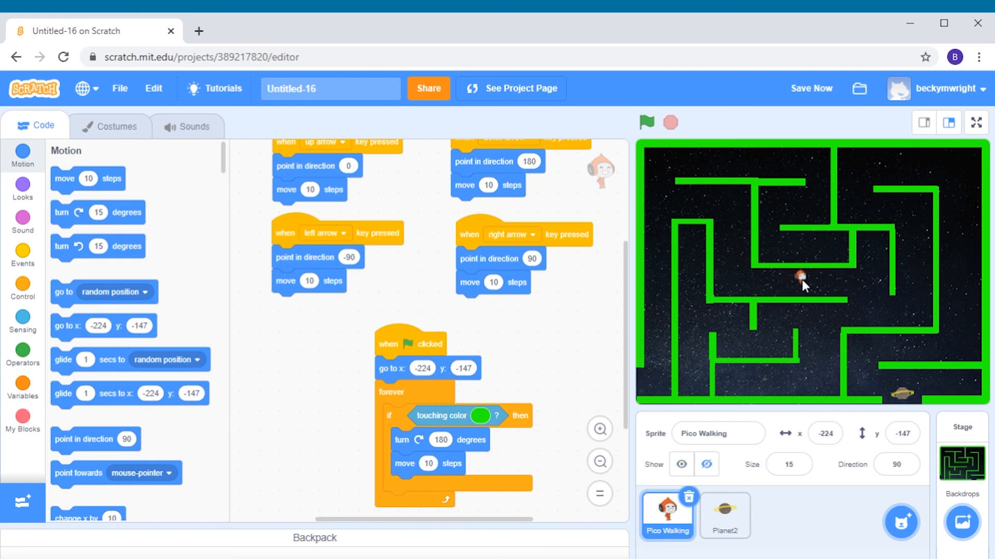
Run the game to confirm Pico Walking resets to x -224, y -147, then stop it.
{"action": "left_click", "coordinate": [646, 123]}
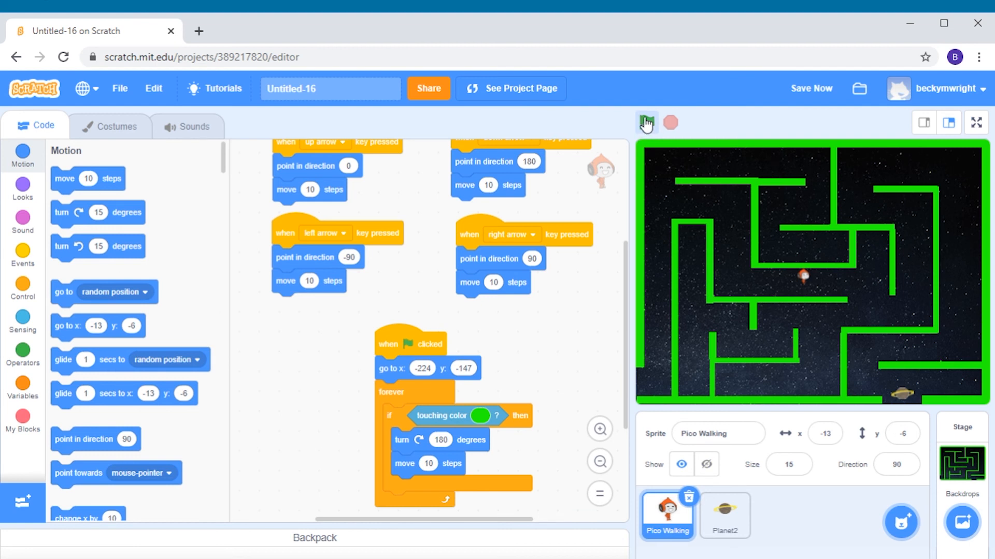
{"action": "left_click", "coordinate": [646, 122]}
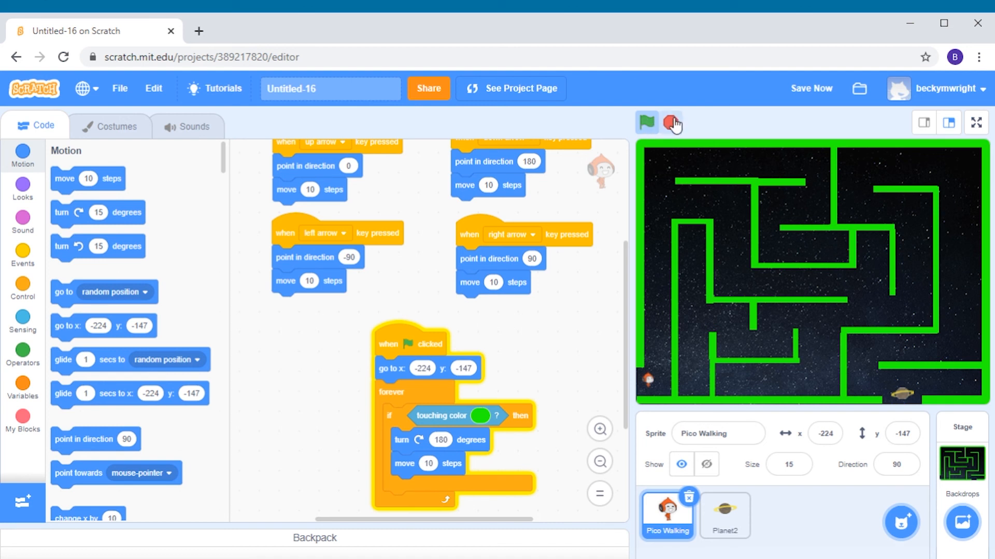
{"action": "left_click", "coordinate": [671, 124]}
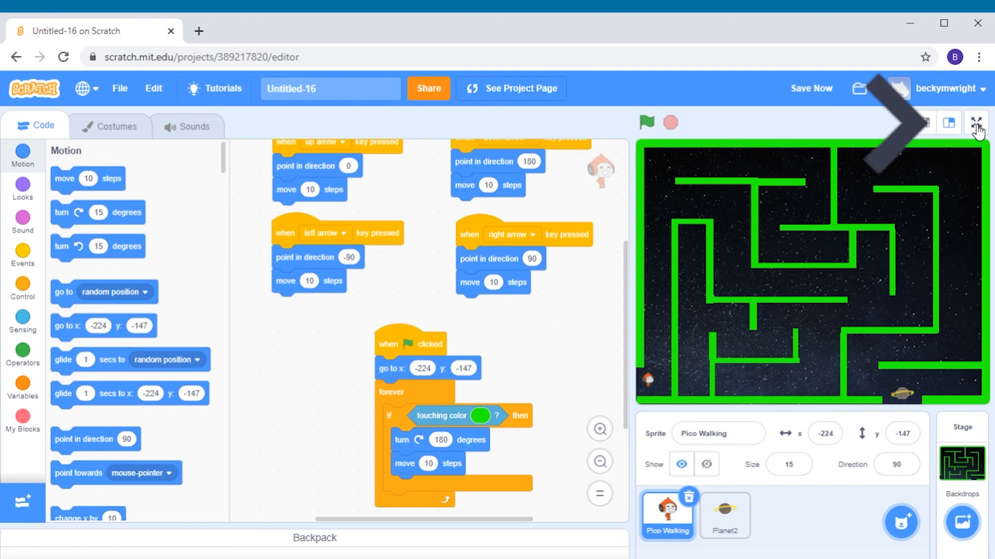
{"action": "left_click", "coordinate": [978, 124]}
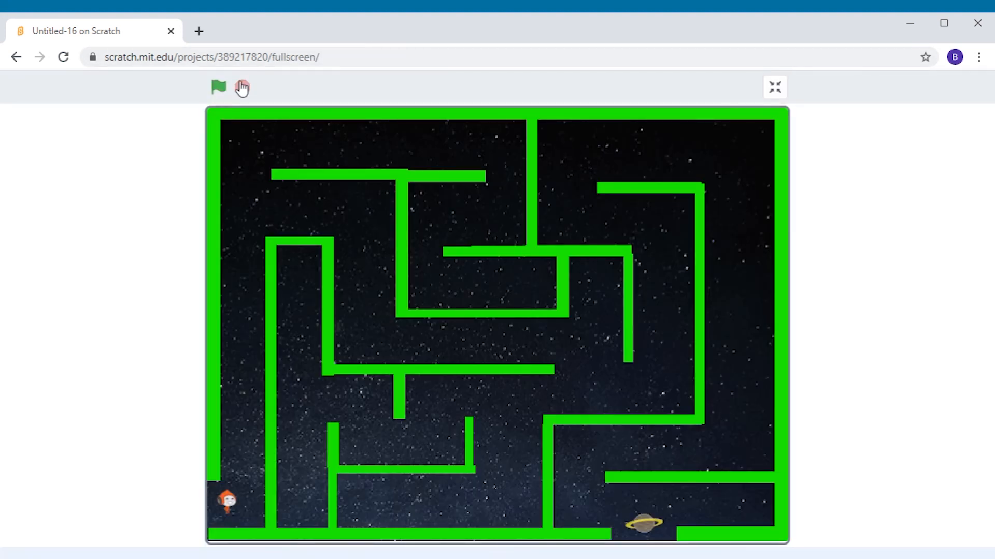
{"action": "left_click", "coordinate": [218, 87]}
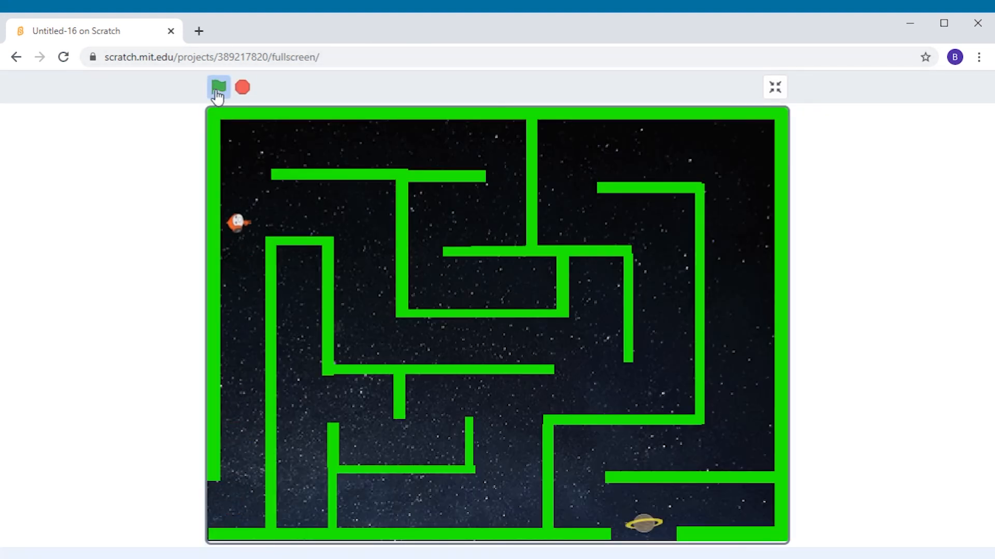
{"action": "left_click", "coordinate": [218, 87]}
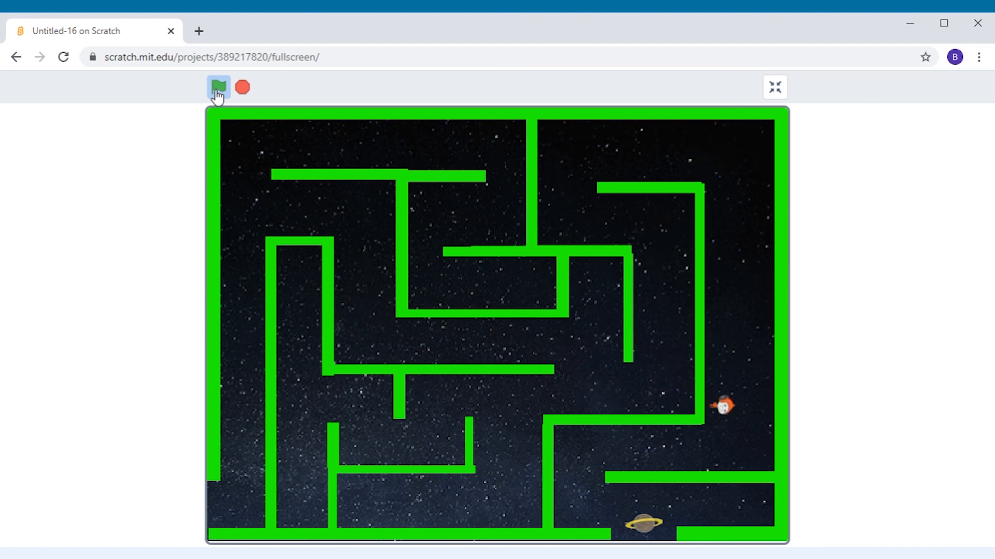
{"action": "left_click", "coordinate": [218, 87]}
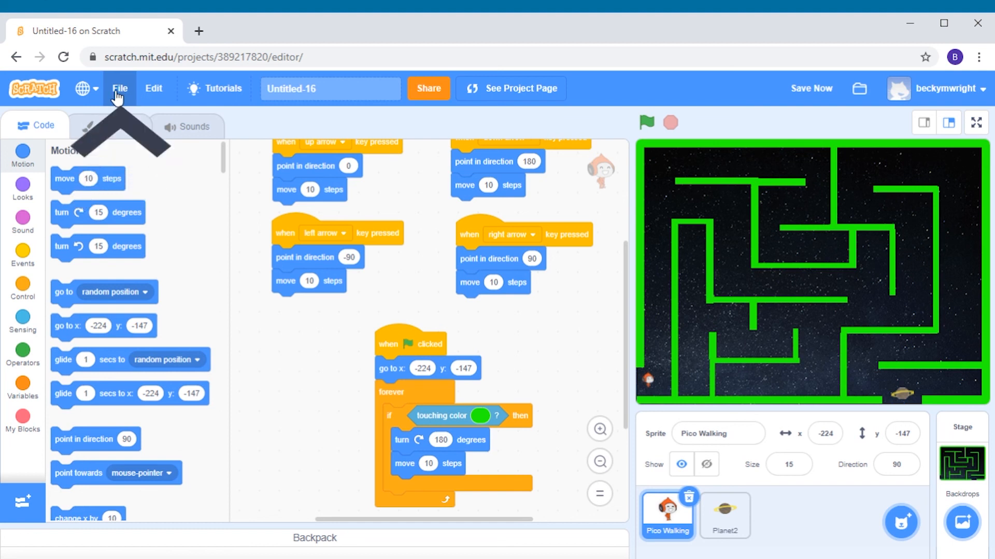
Toggle full screen again, then open the Stage's plain Stars backdrop for painting.
{"action": "left_click", "coordinate": [120, 88]}
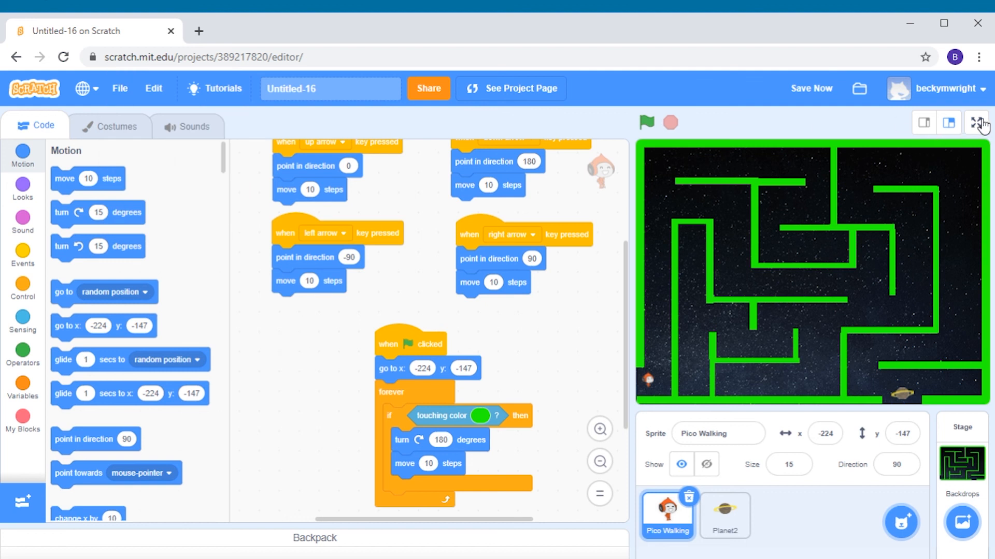
{"action": "left_click", "coordinate": [978, 122]}
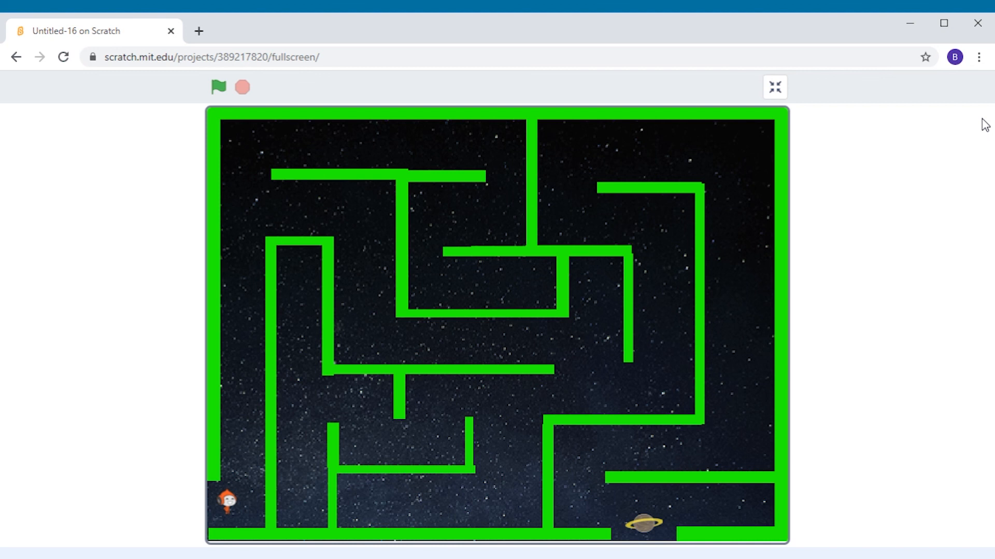
{"action": "left_click", "coordinate": [774, 87]}
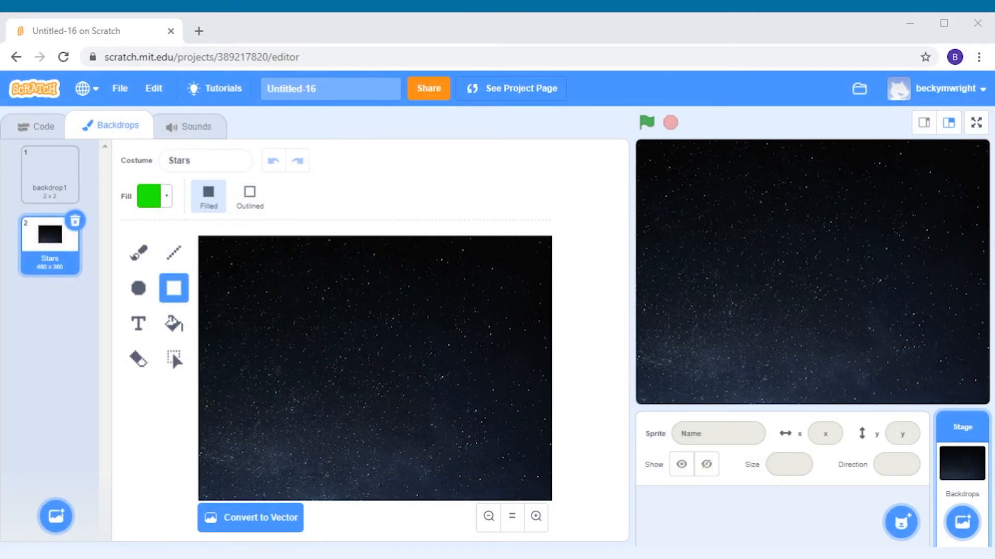